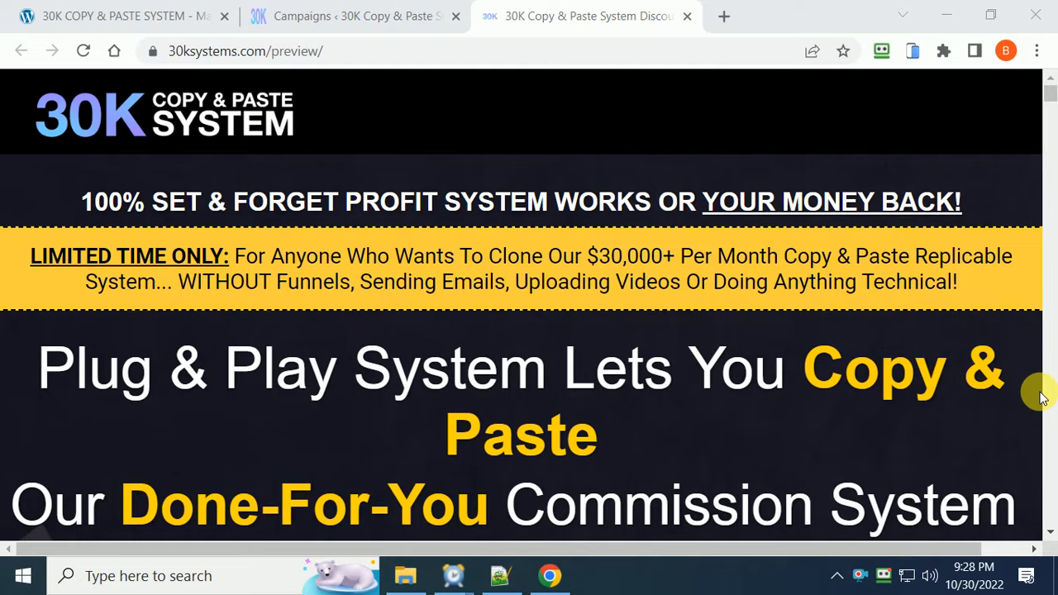
mouse_move(979, 180)
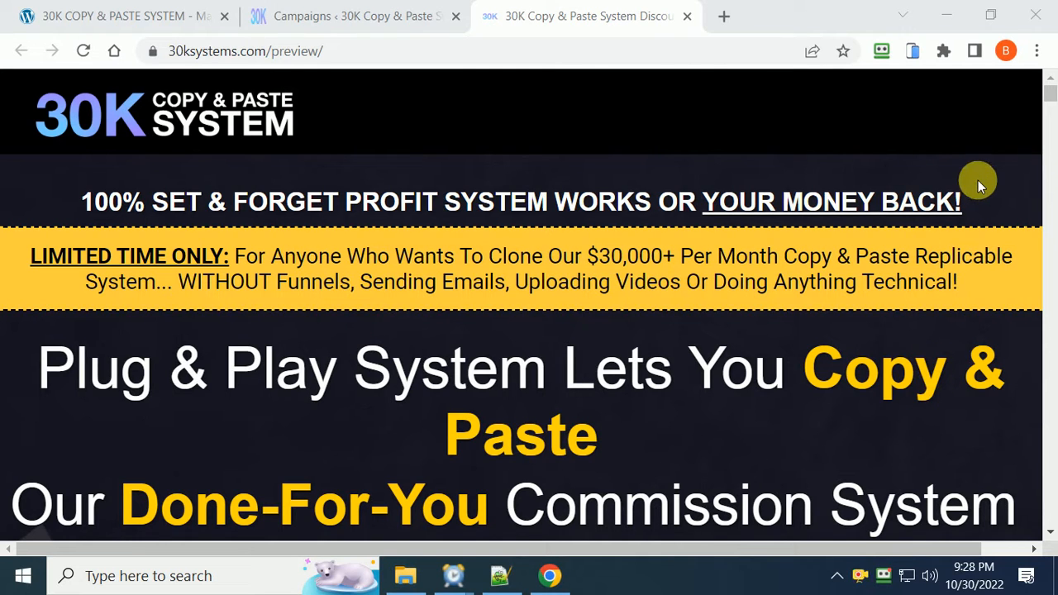
Scroll through the sales page headline and $17 offer, then switch to the member area's Campaigns tab.
scroll(down, 3)
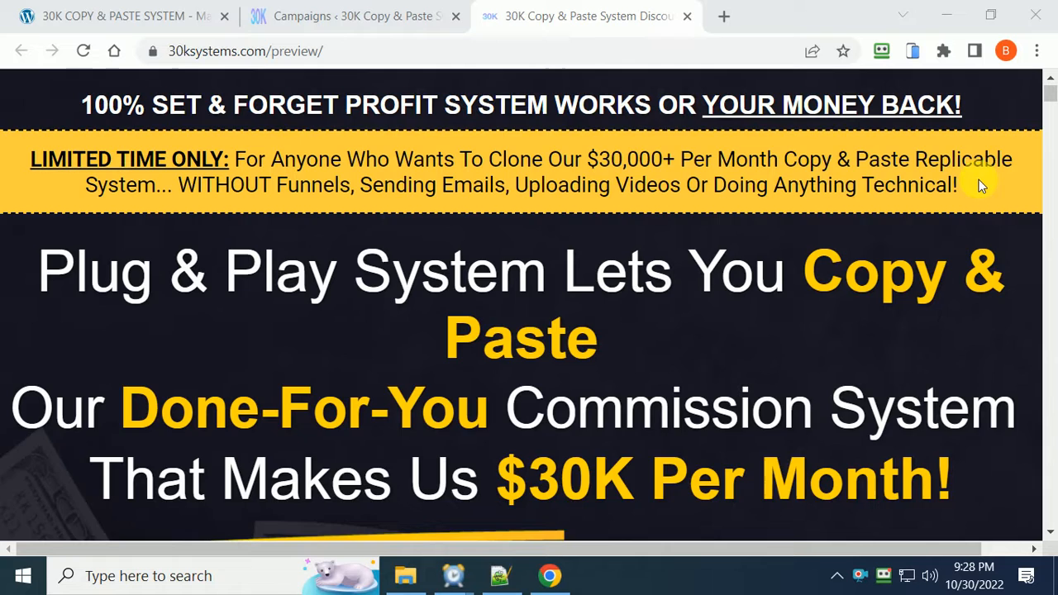
scroll(up, 3)
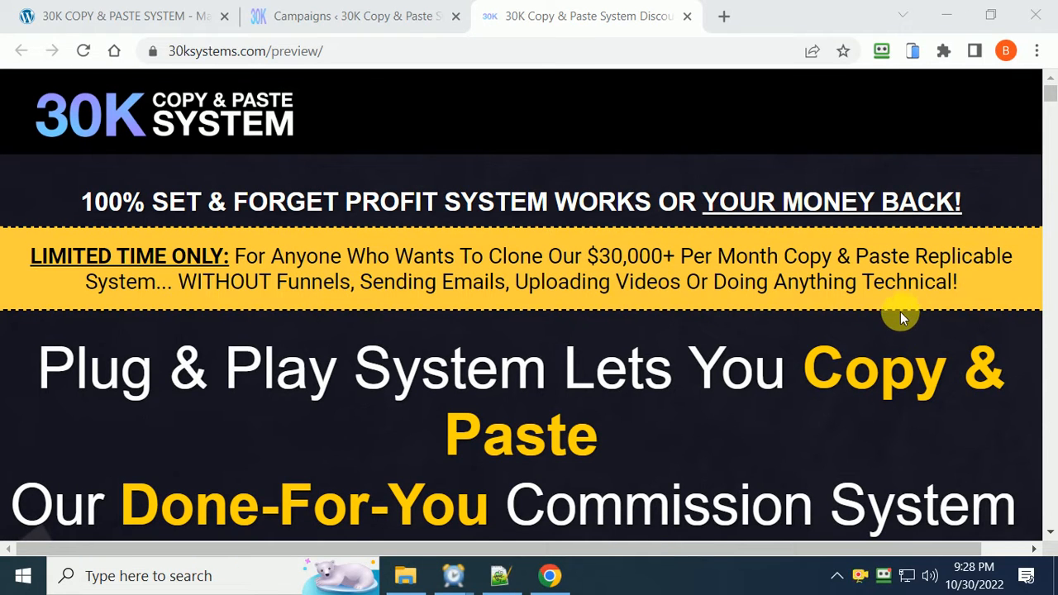
mouse_move(132, 206)
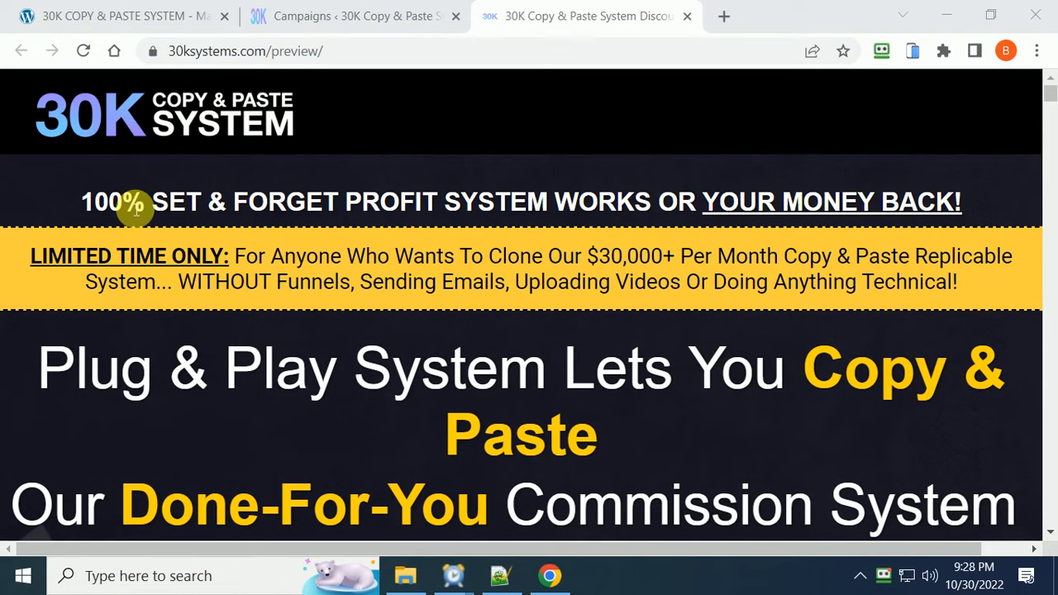
mouse_move(422, 218)
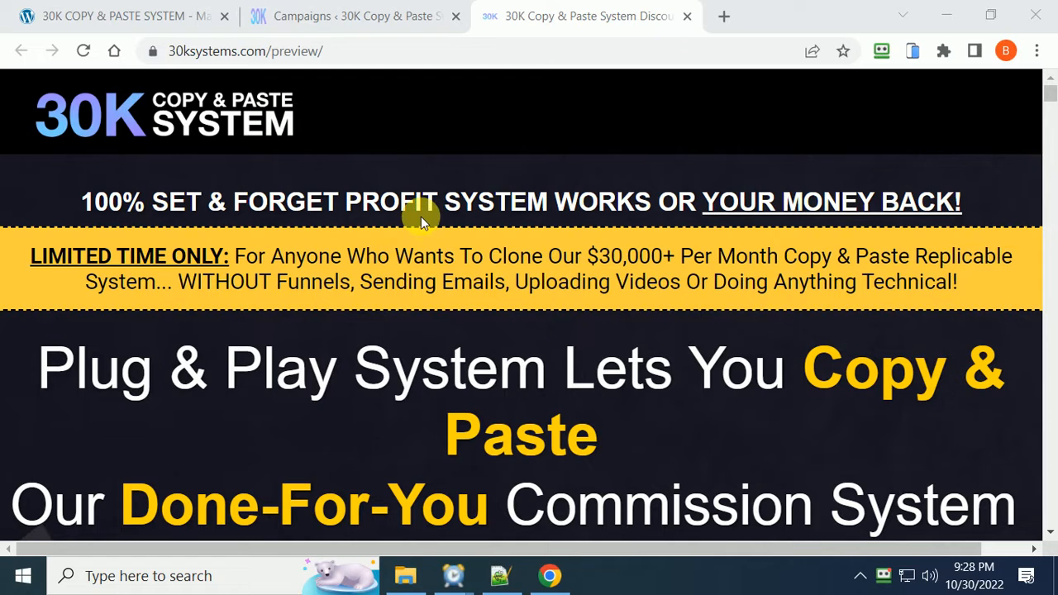
mouse_move(754, 228)
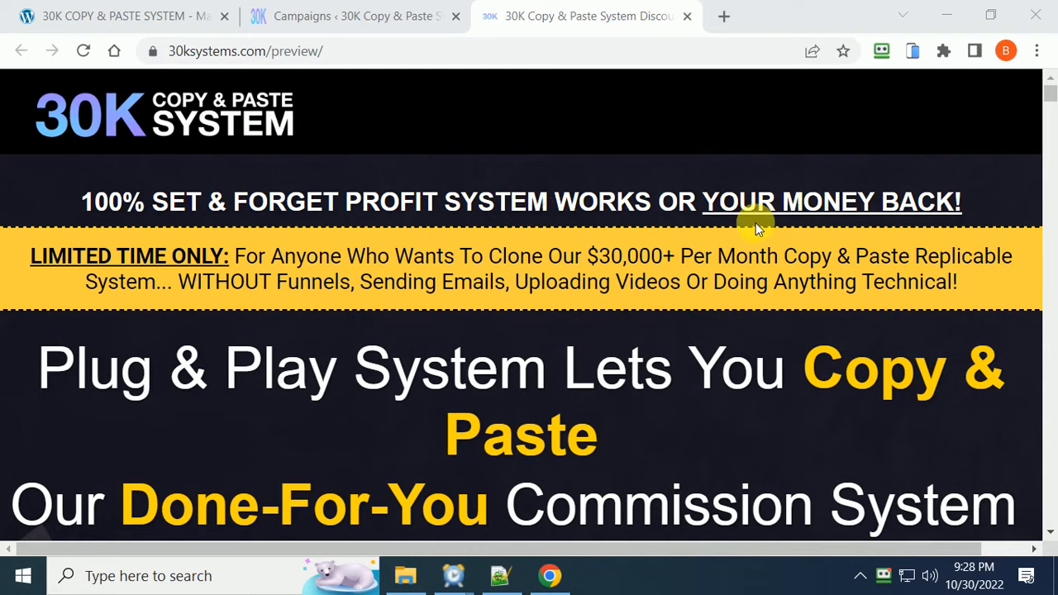
scroll(down, 3)
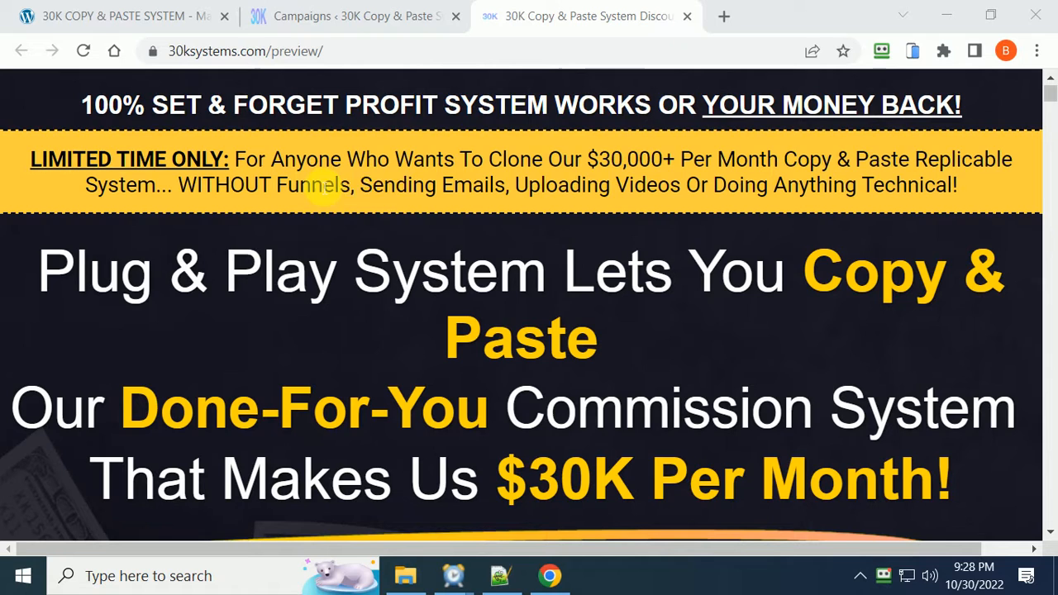
mouse_move(661, 174)
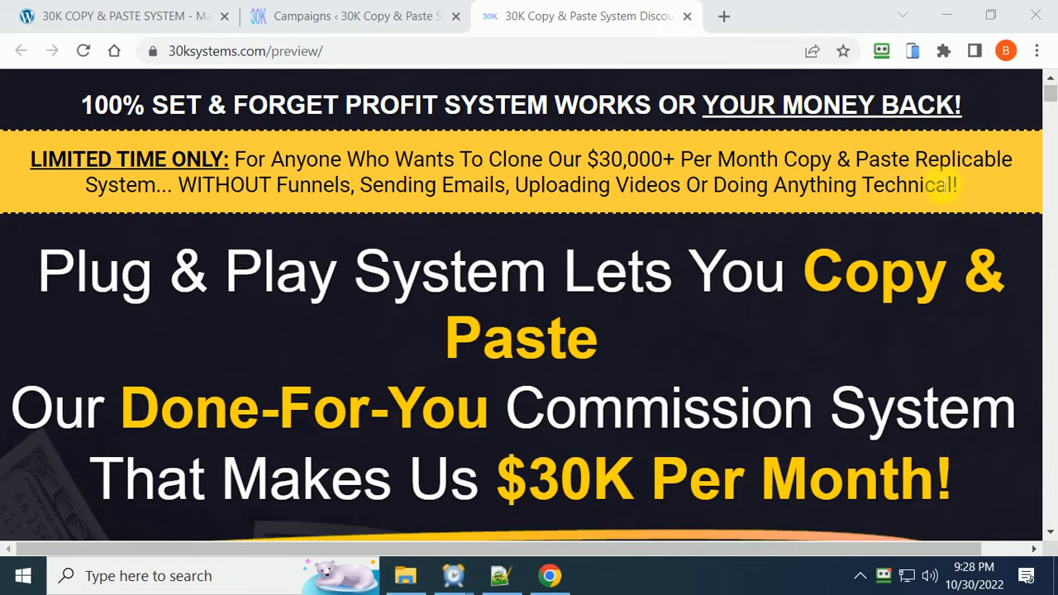
mouse_move(825, 228)
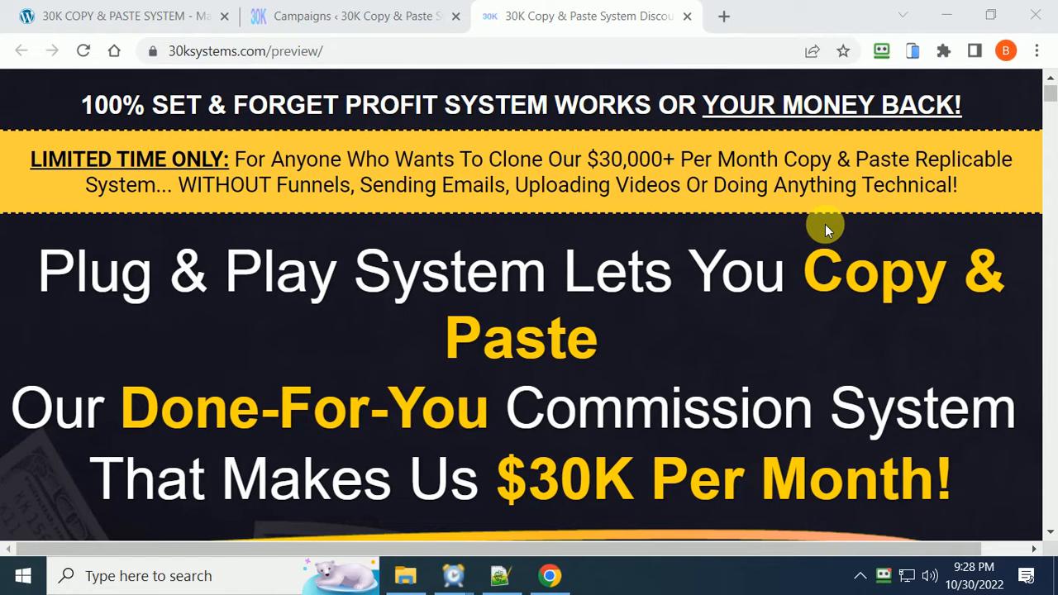
mouse_move(744, 208)
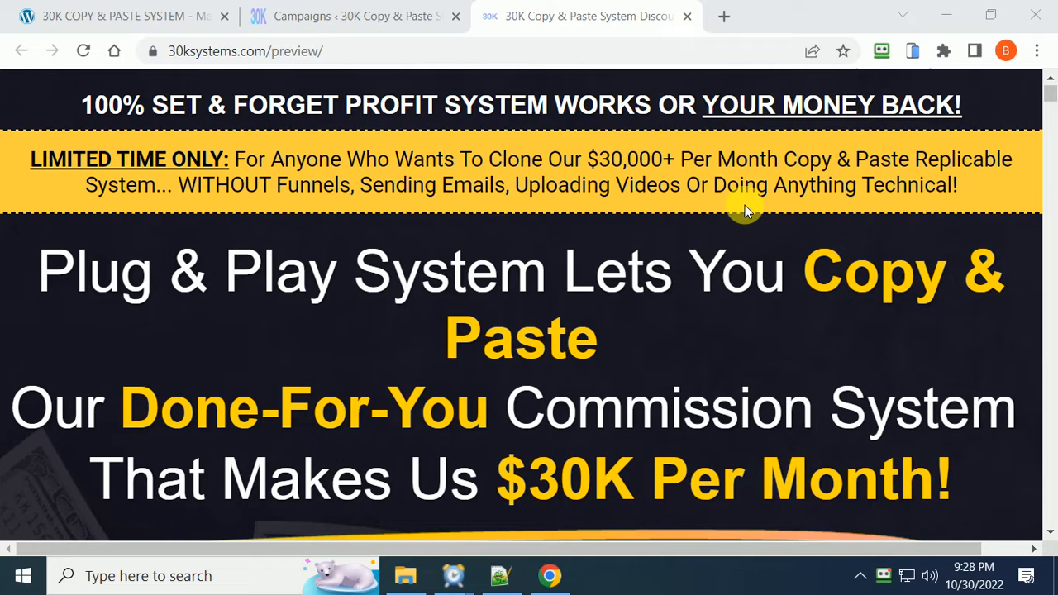
scroll(down, 3)
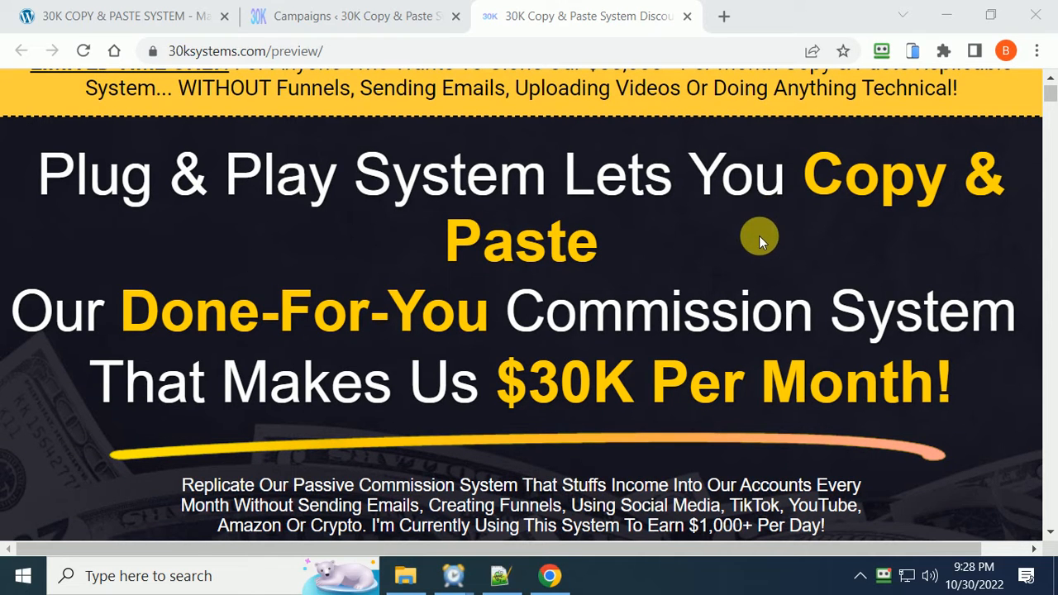
mouse_move(795, 258)
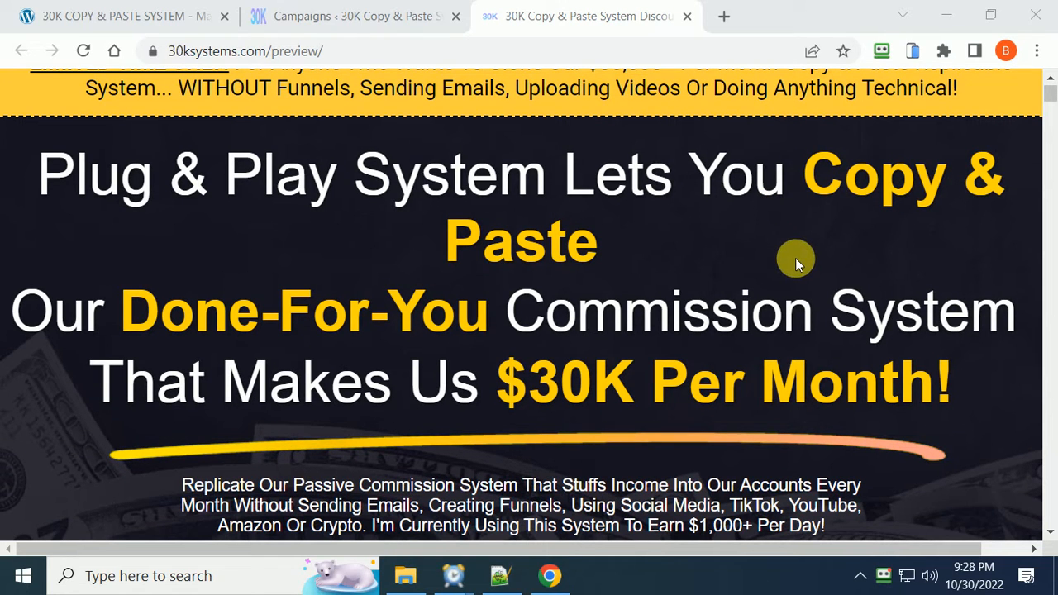
mouse_move(870, 403)
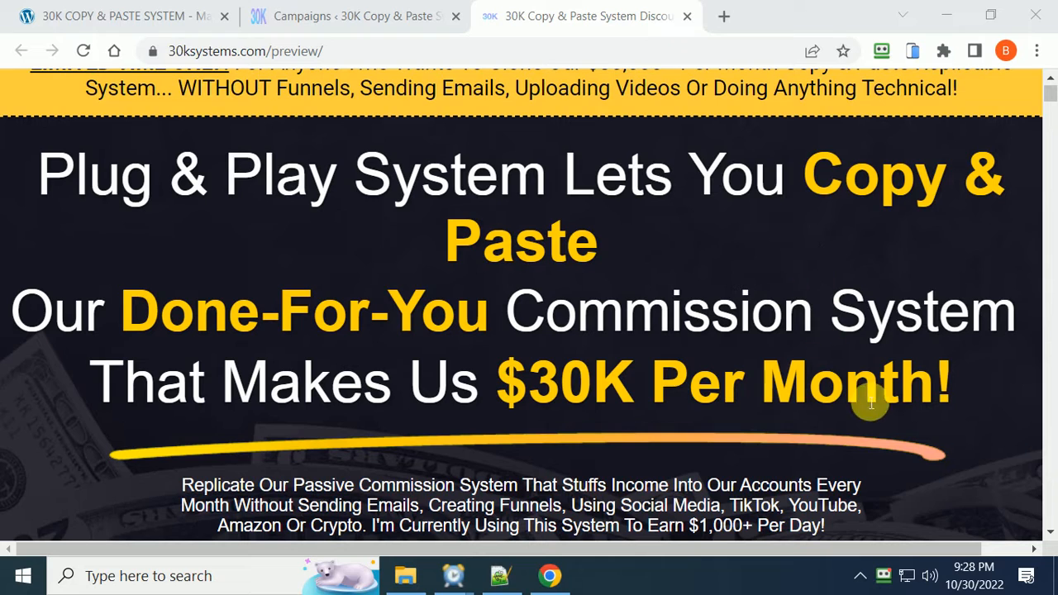
mouse_move(1024, 467)
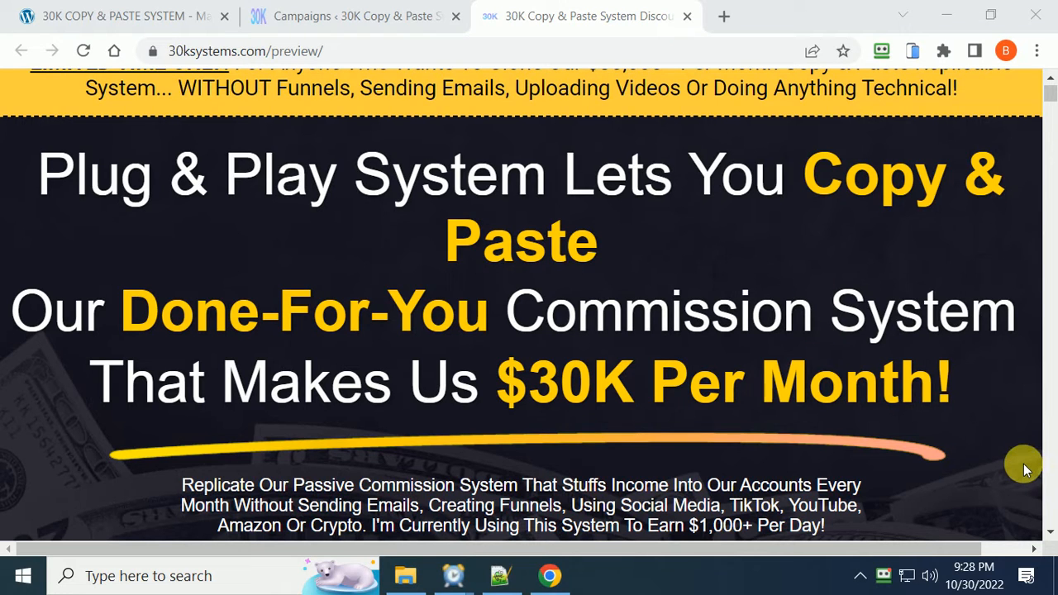
mouse_move(956, 405)
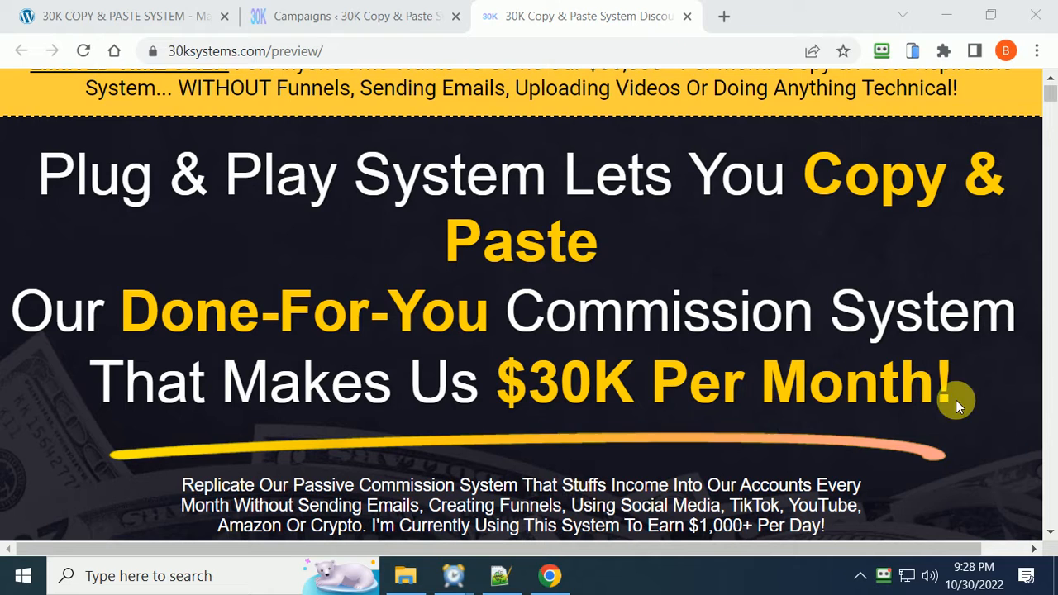
mouse_move(750, 341)
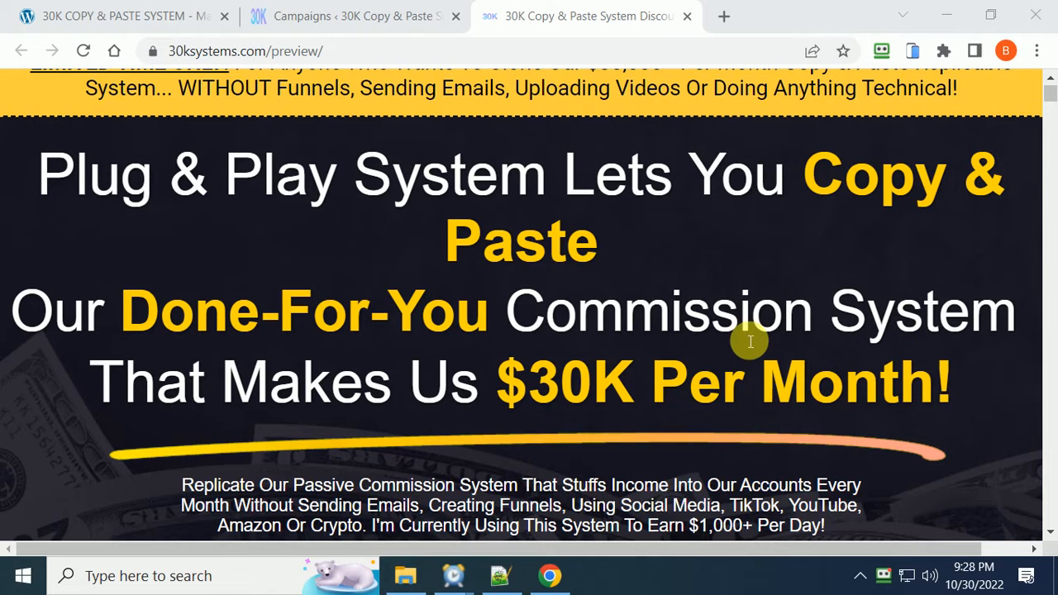
scroll(down, 3)
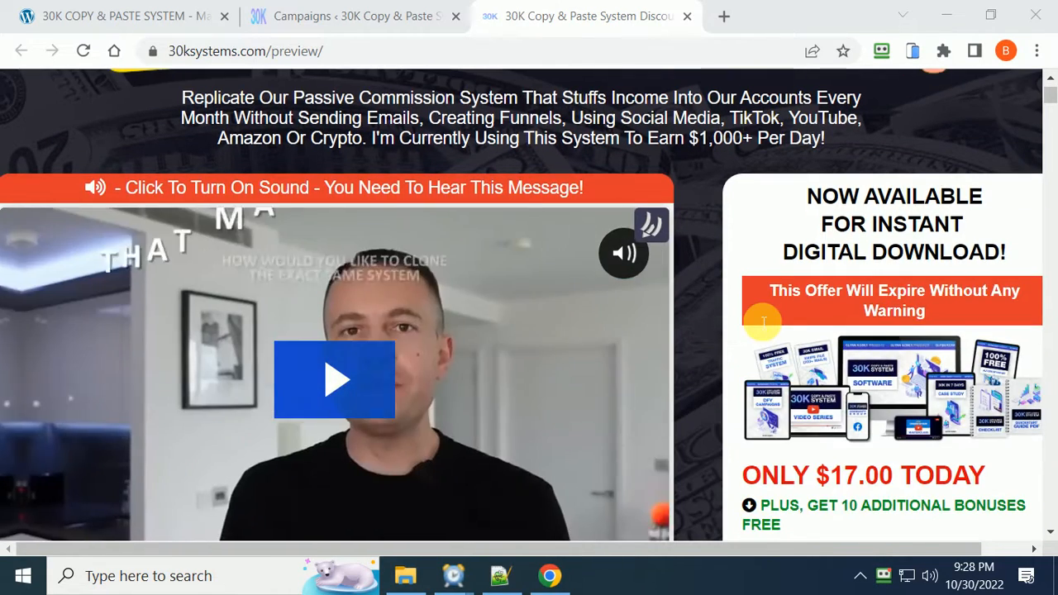
scroll(up, 3)
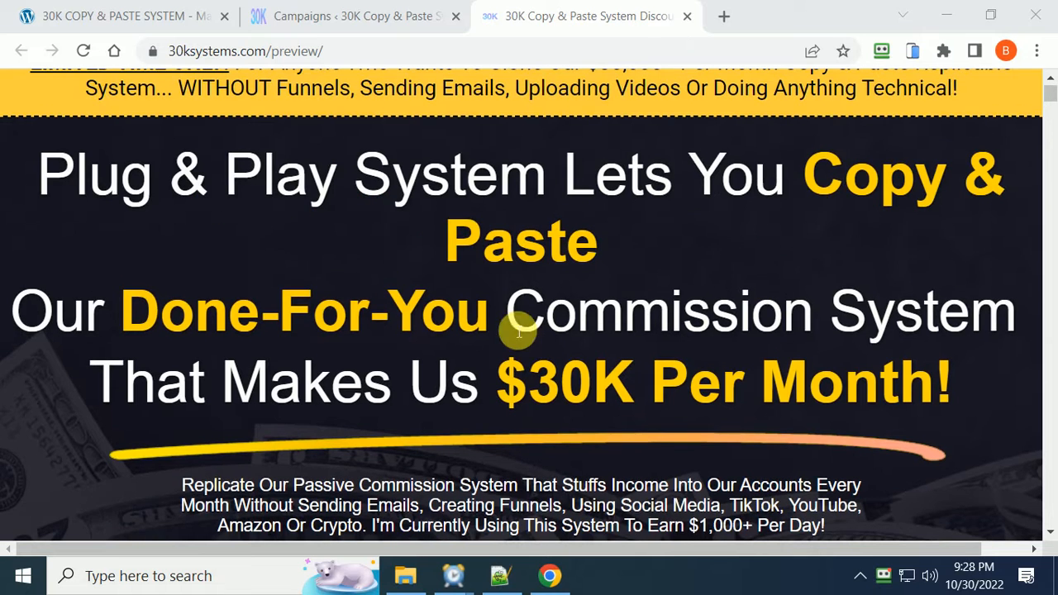
click(344, 17)
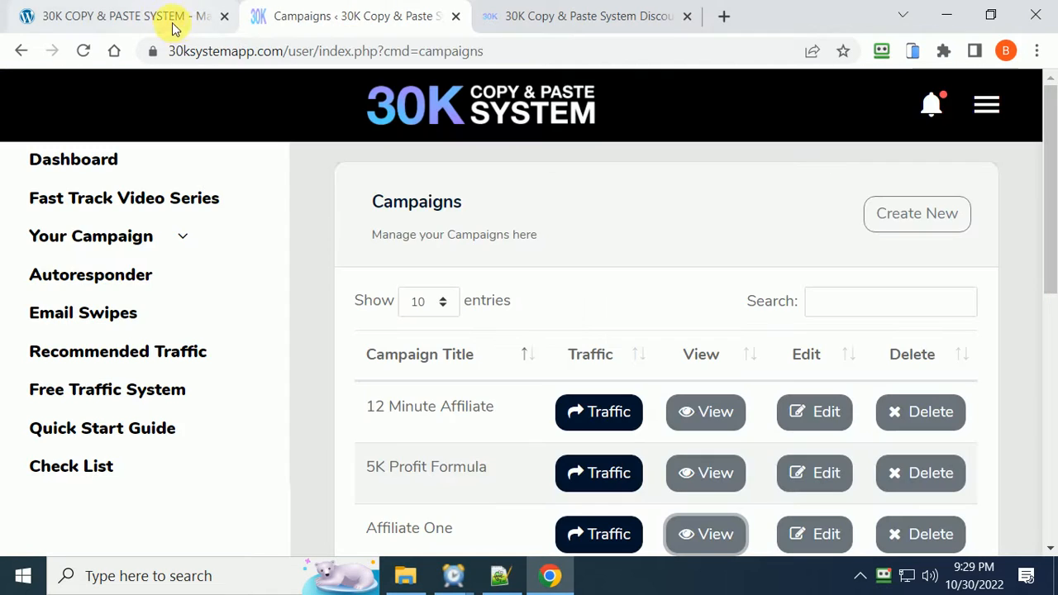
Switch to the review.video297.com bonus page and scroll down through its bonus listings.
click(116, 16)
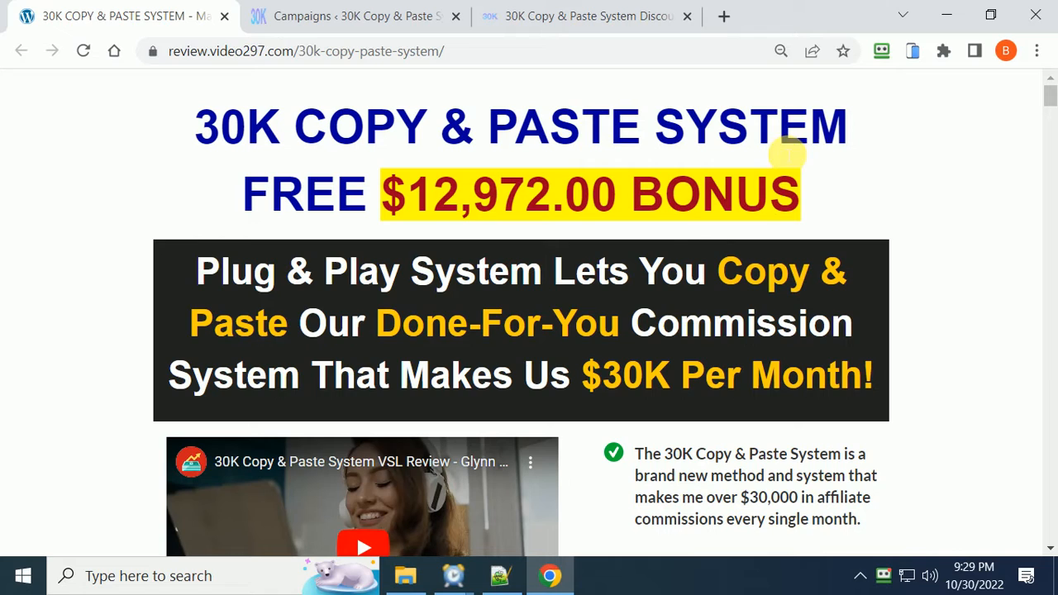
mouse_move(968, 245)
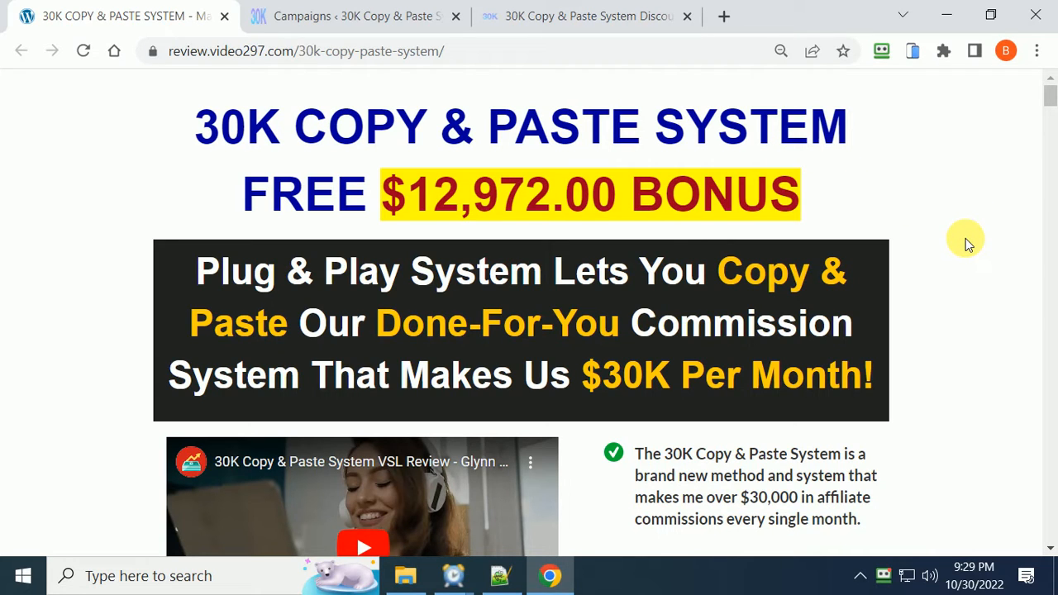
mouse_move(1050, 107)
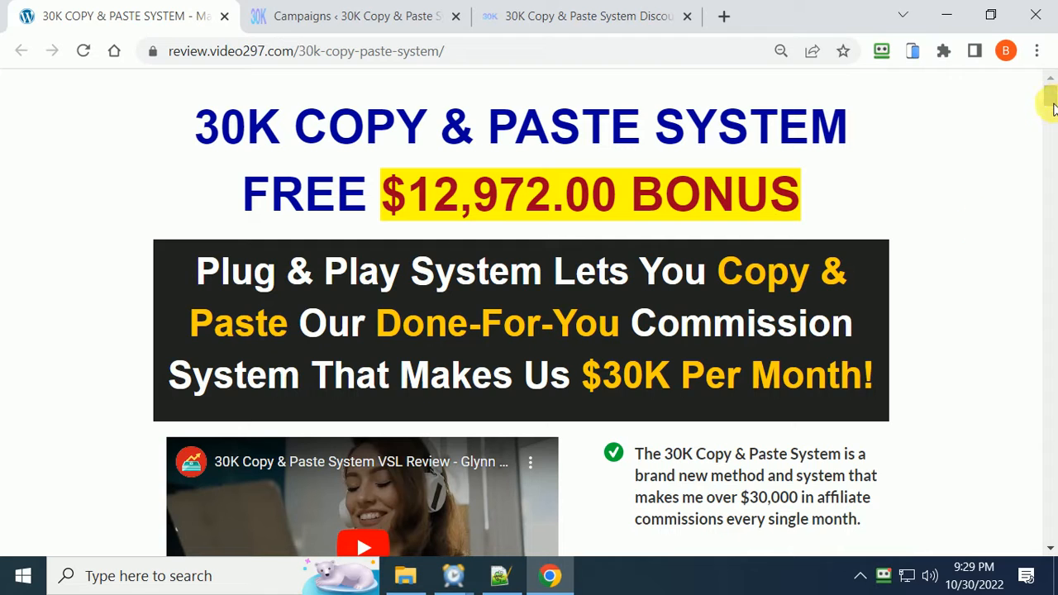
scroll(down, 3)
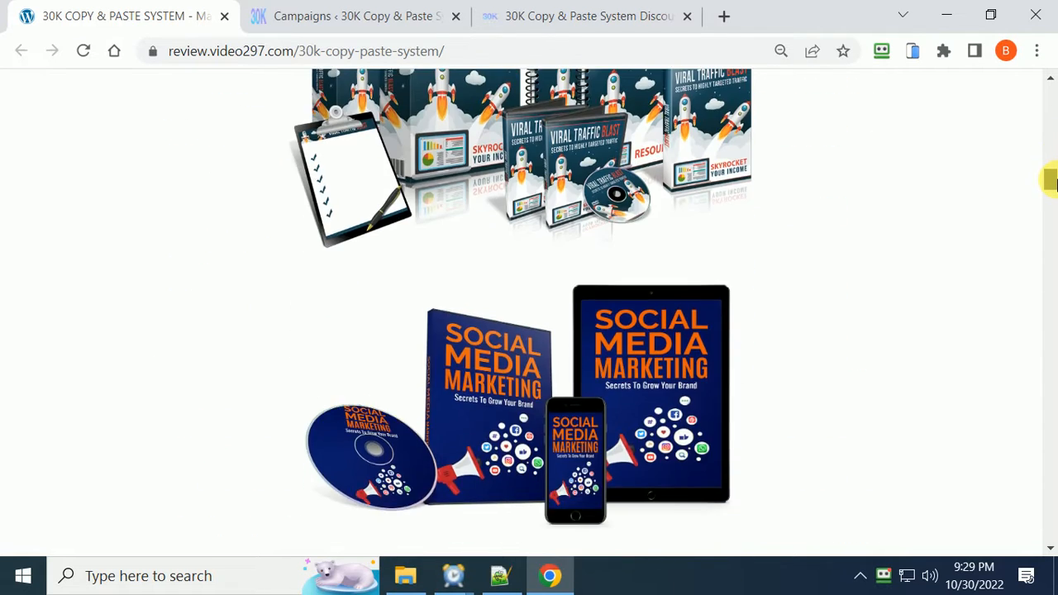
scroll(up, 3)
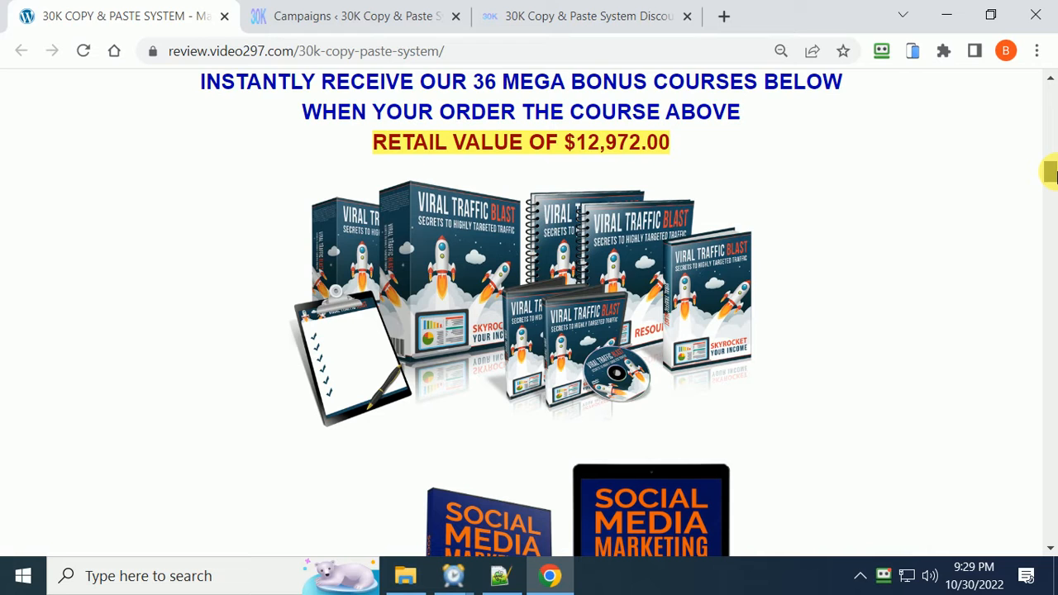
scroll(down, 3)
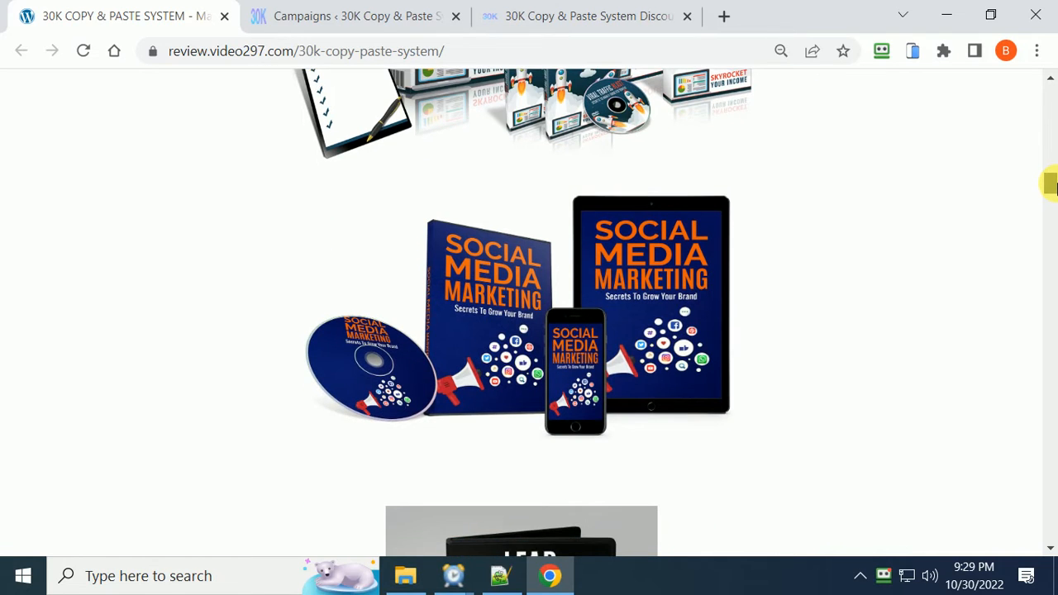
scroll(down, 3)
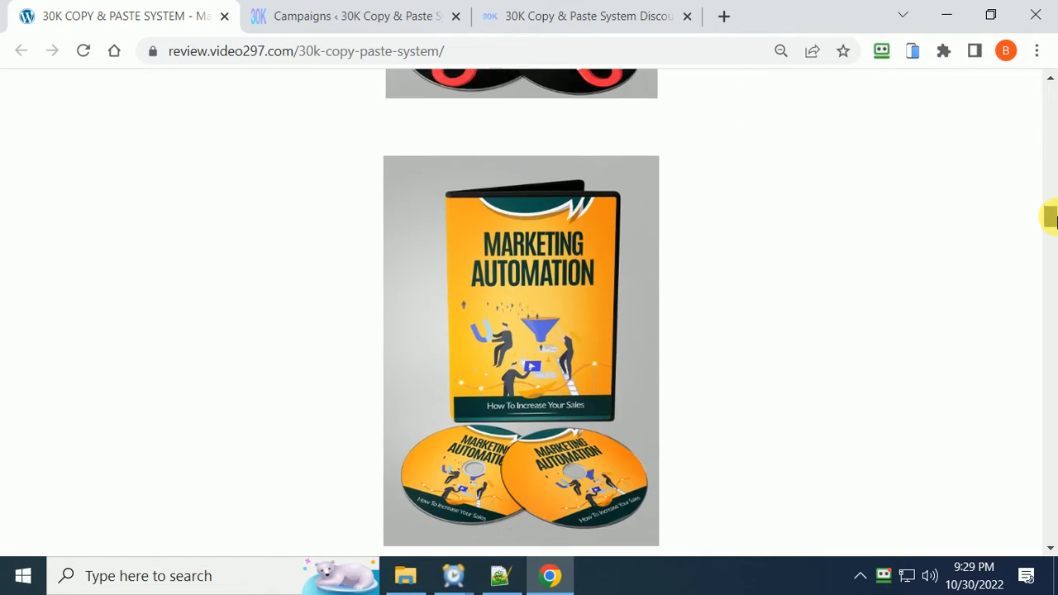
scroll(down, 3)
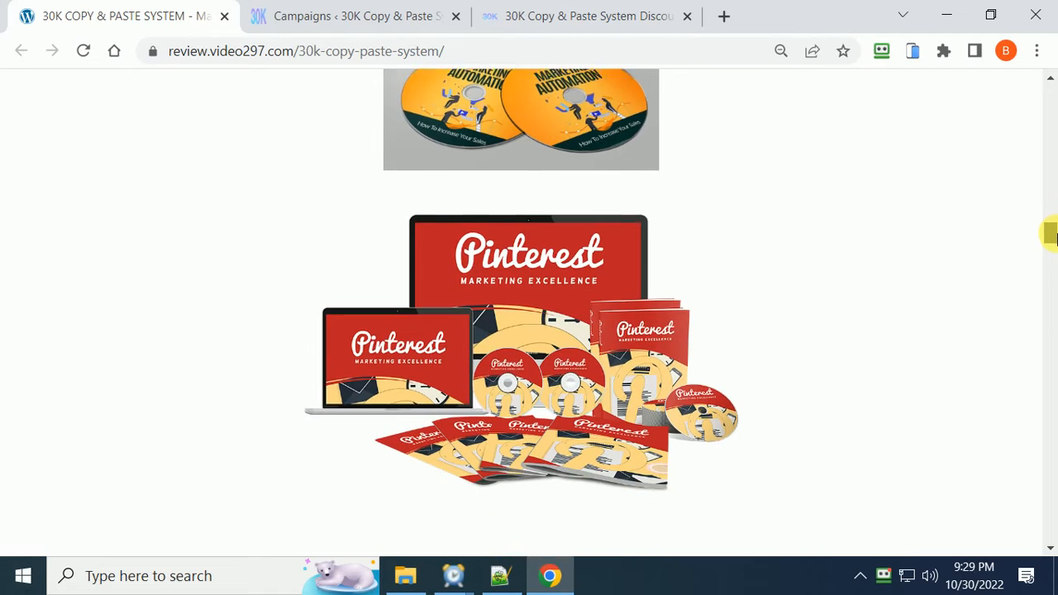
scroll(down, 3)
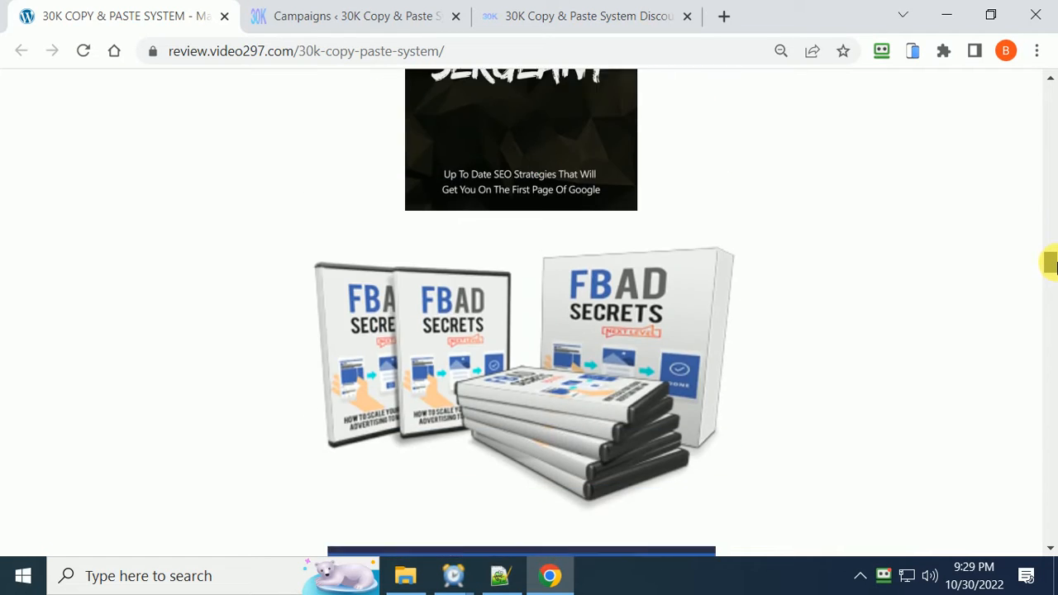
scroll(down, 3)
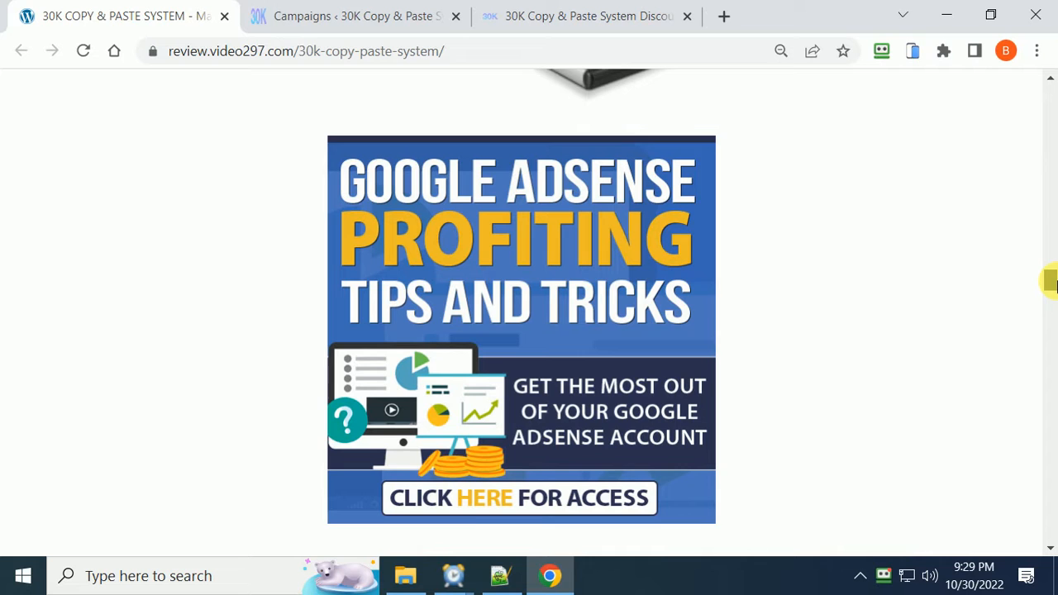
scroll(down, 3)
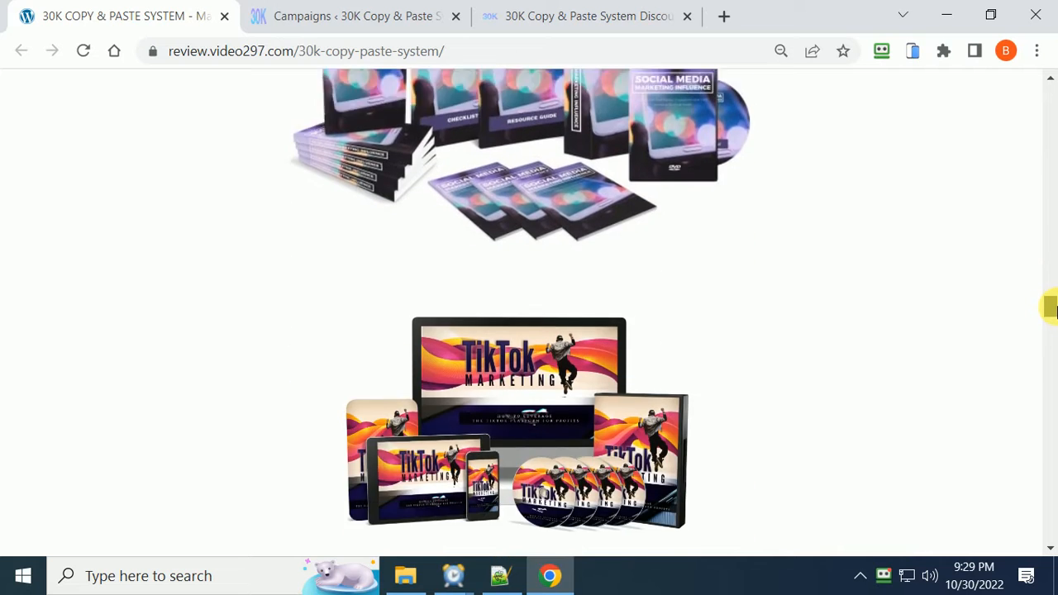
Continue through the solo ads, CPA, launch jacking and AdSense bonuses, then head back toward the headline.
scroll(down, 3)
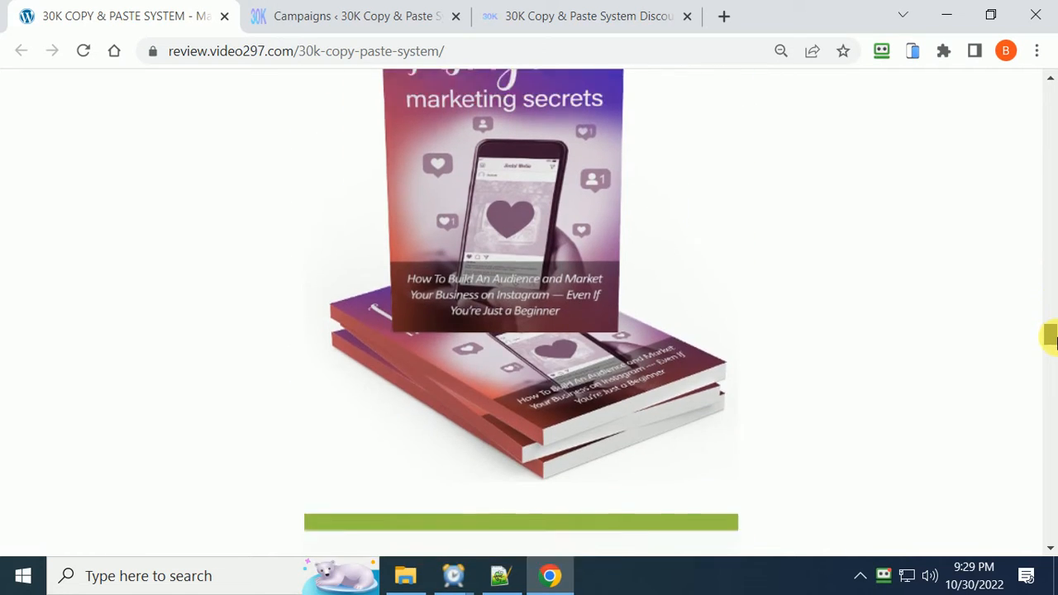
scroll(down, 3)
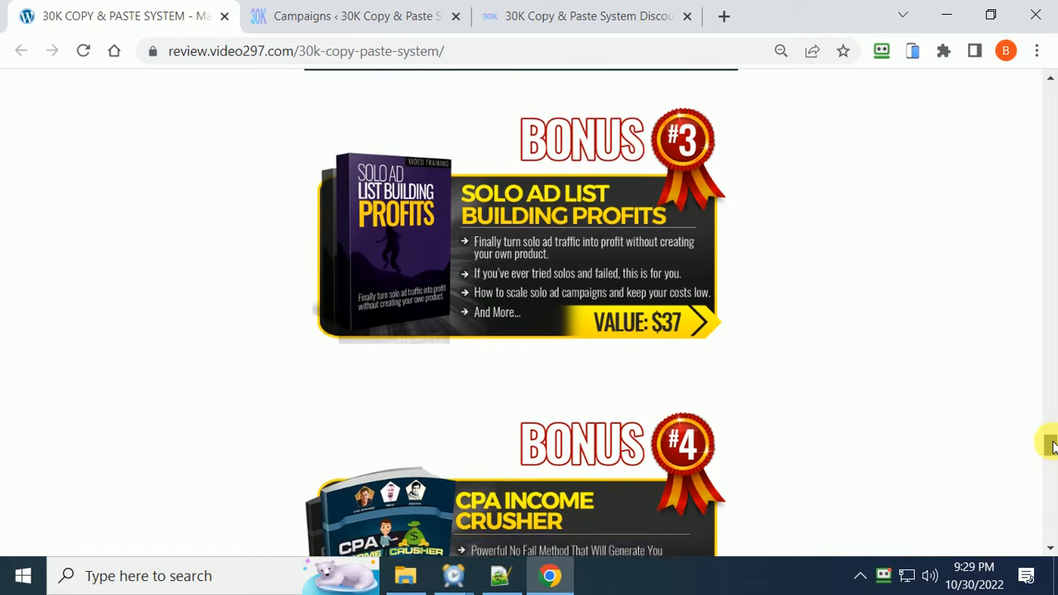
scroll(up, 3)
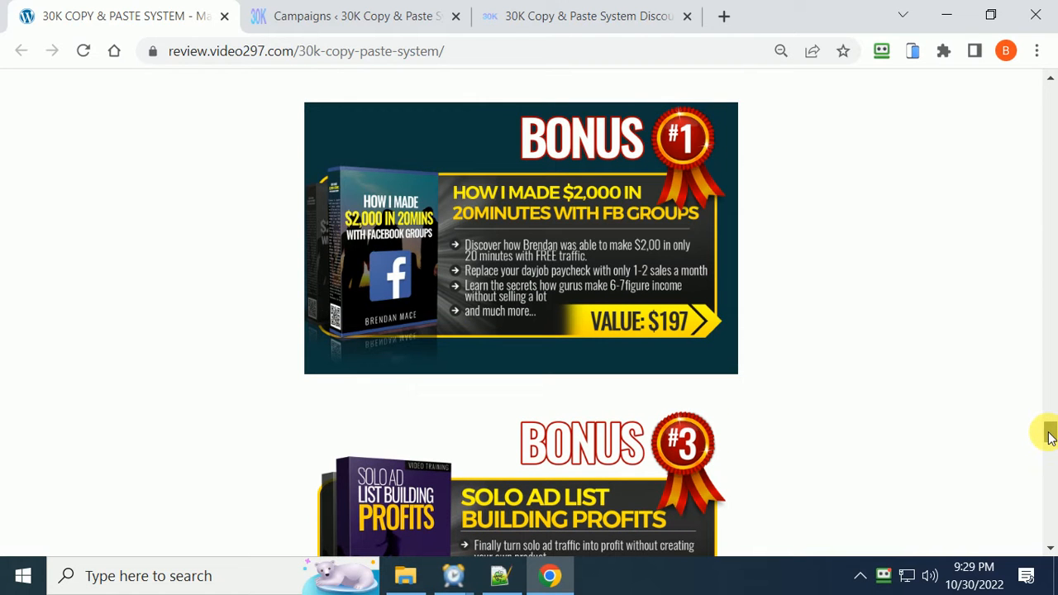
scroll(down, 3)
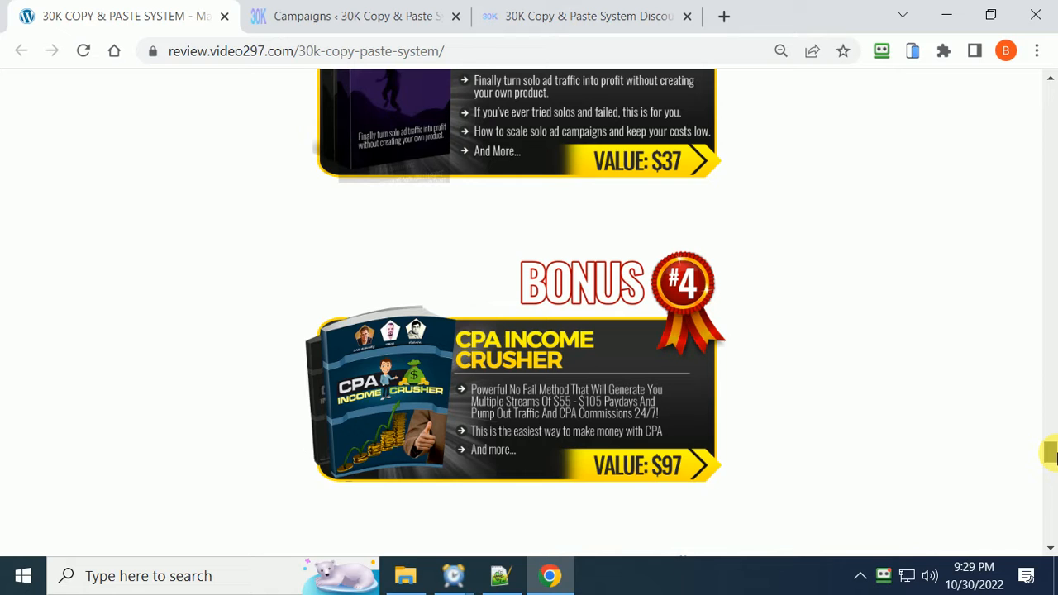
scroll(up, 3)
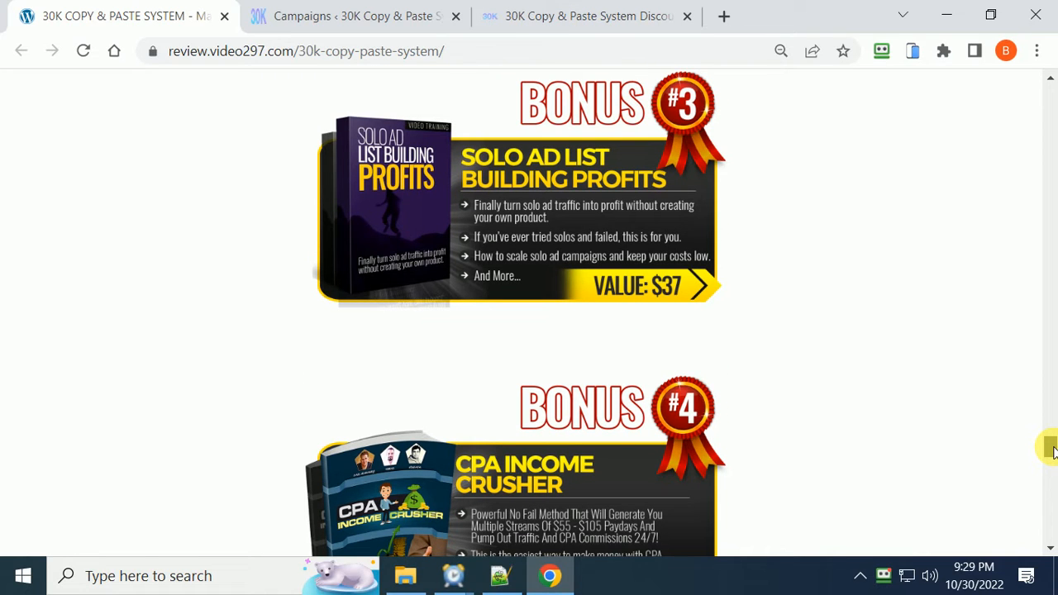
scroll(down, 3)
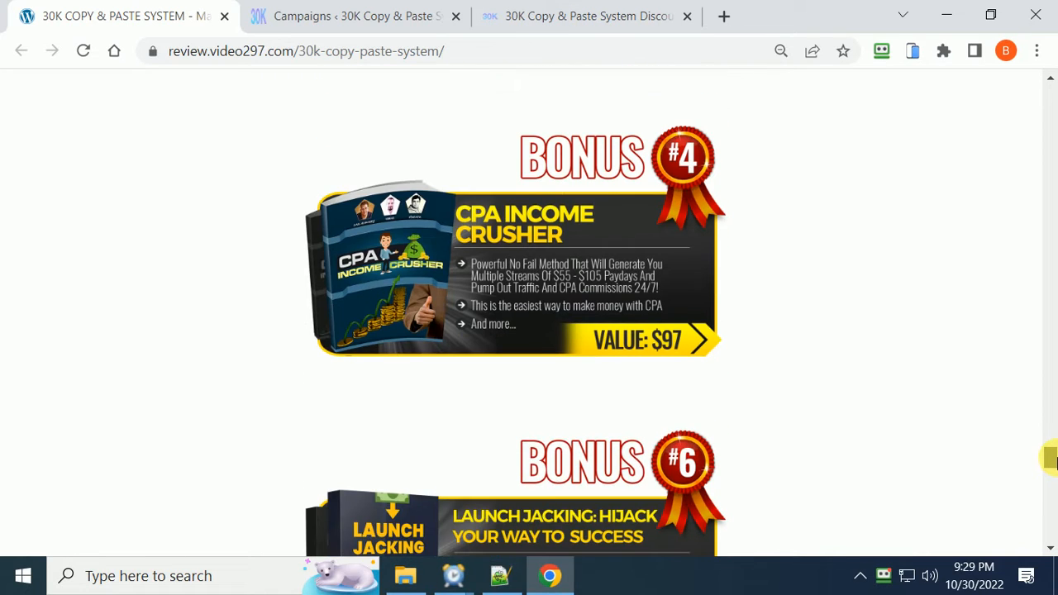
scroll(down, 3)
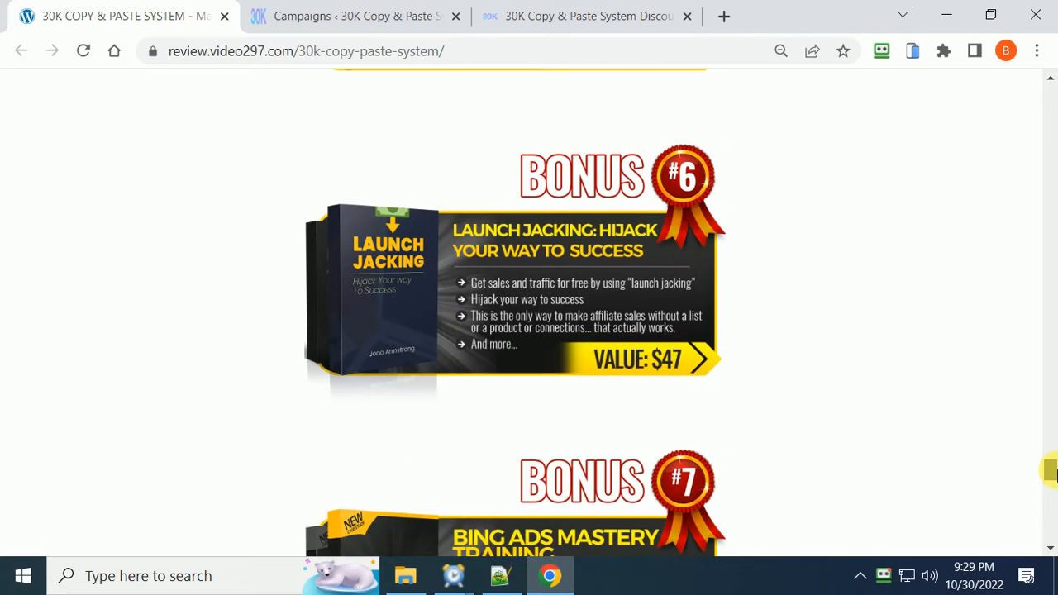
scroll(down, 3)
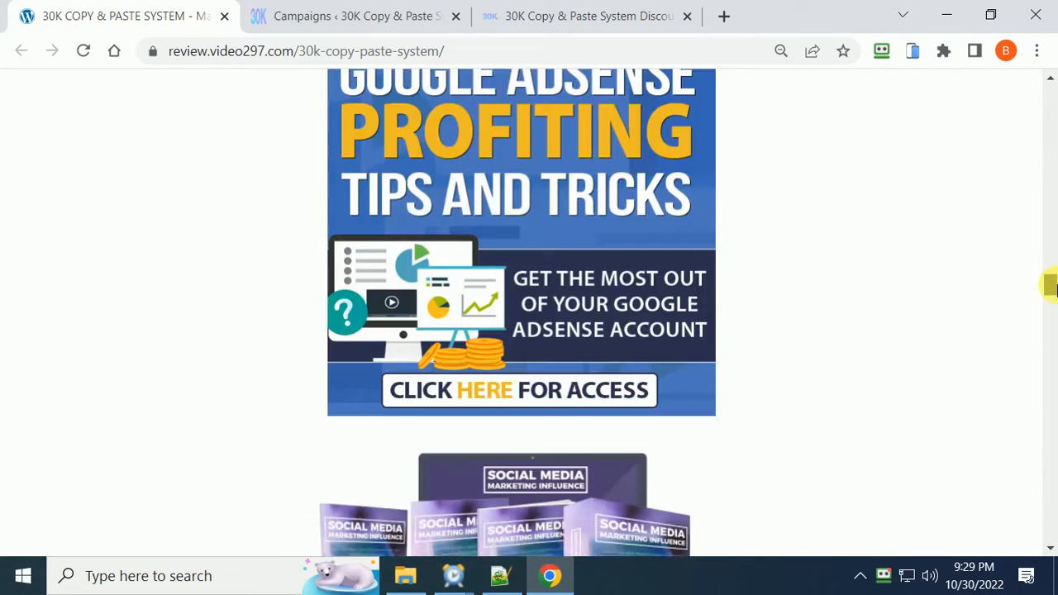
scroll(up, 3)
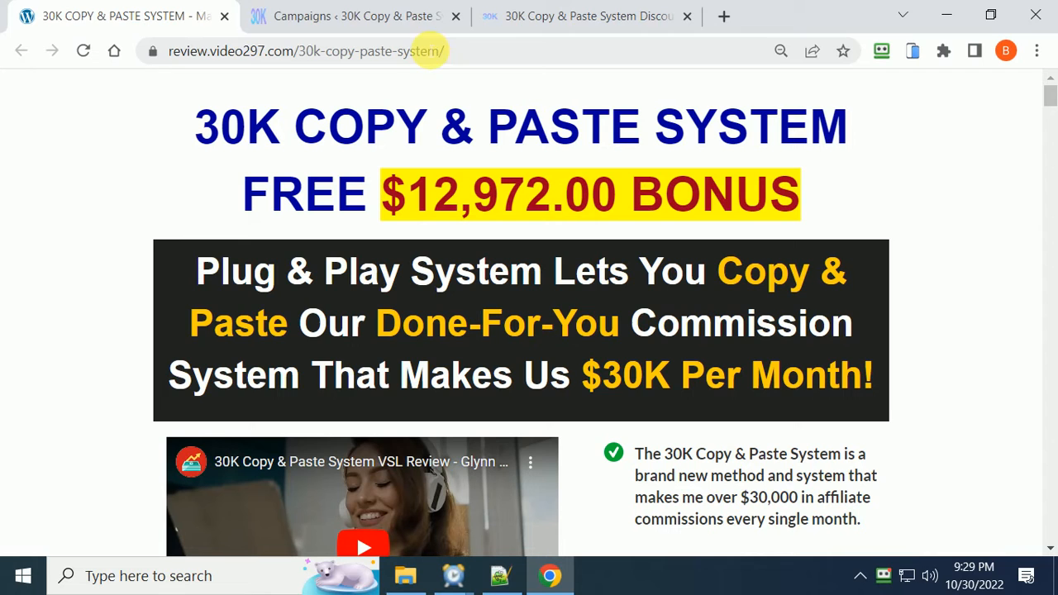
Switch to the 30ksystems.com sales page and scroll its description, countdown timer and $17 offer back to the headline.
click(587, 17)
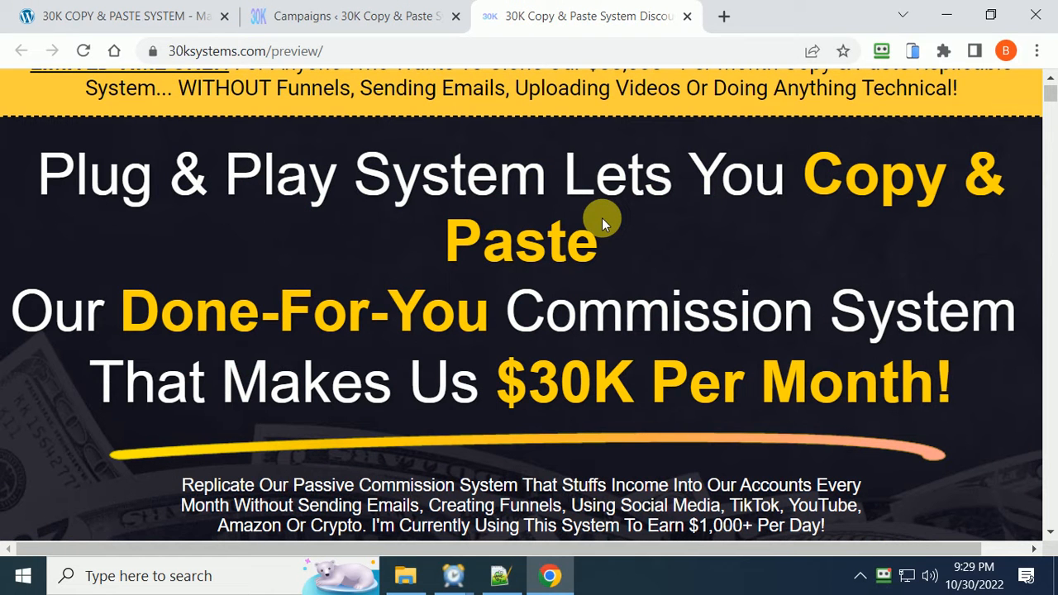
mouse_move(643, 251)
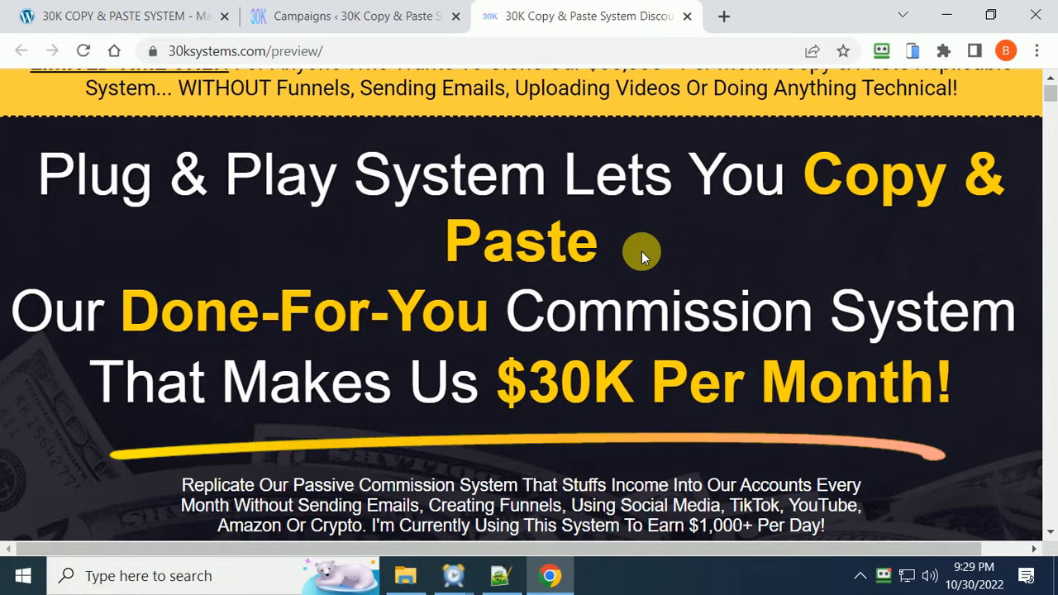
scroll(up, 3)
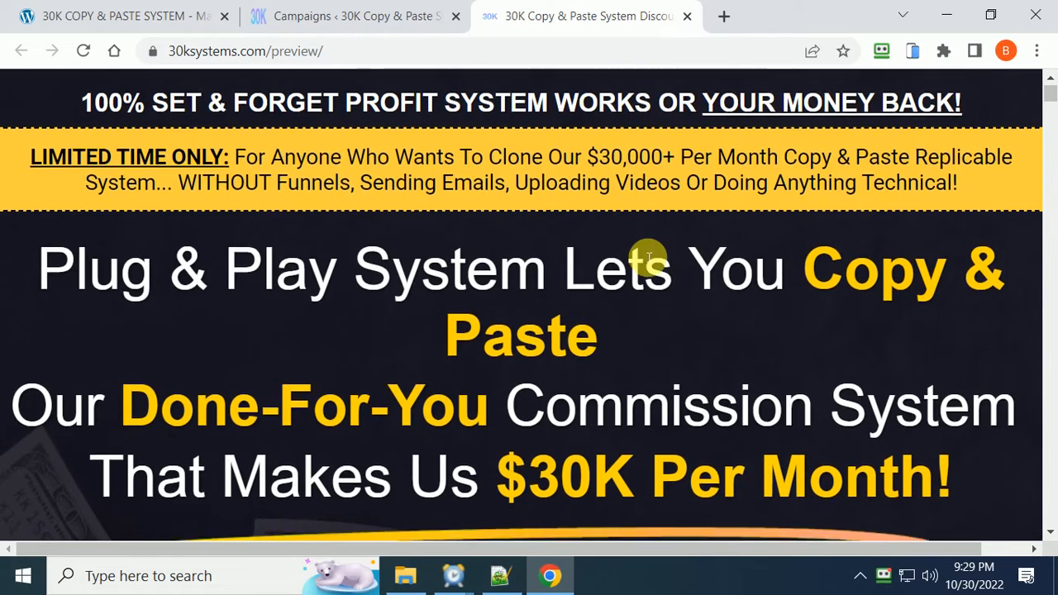
scroll(down, 3)
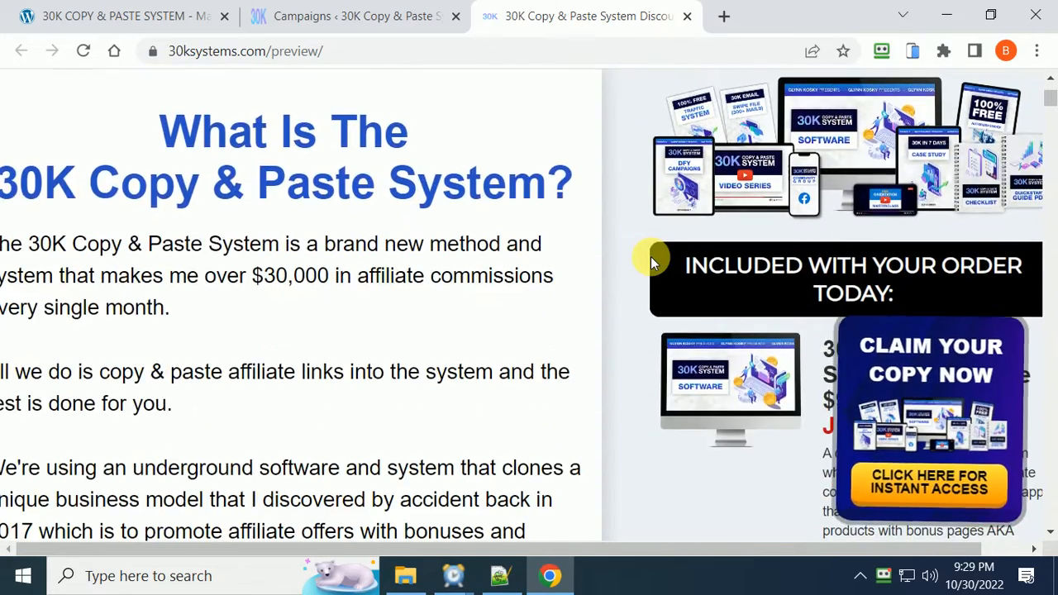
scroll(down, 3)
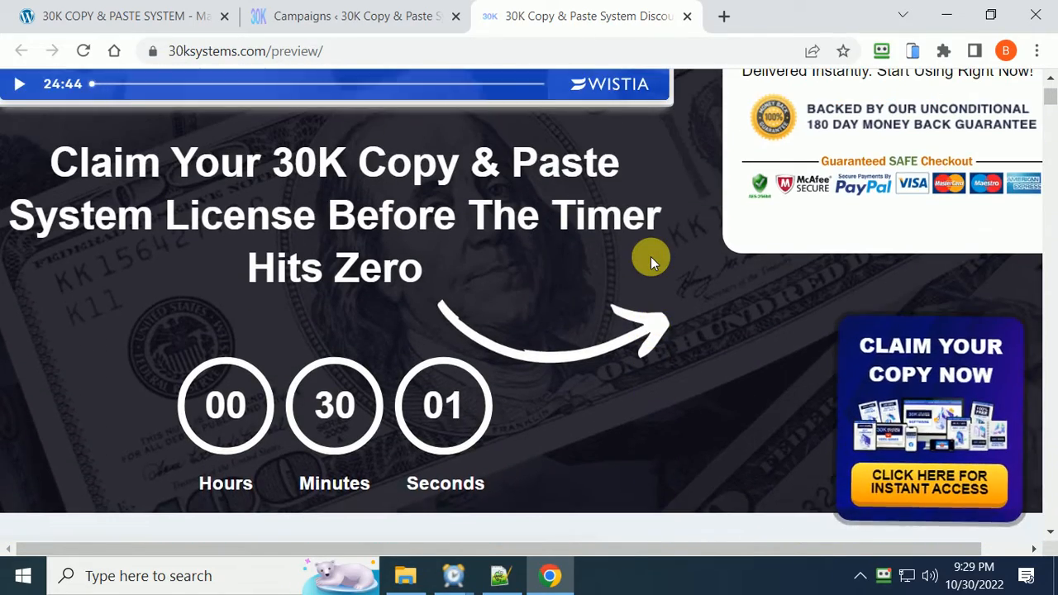
scroll(up, 3)
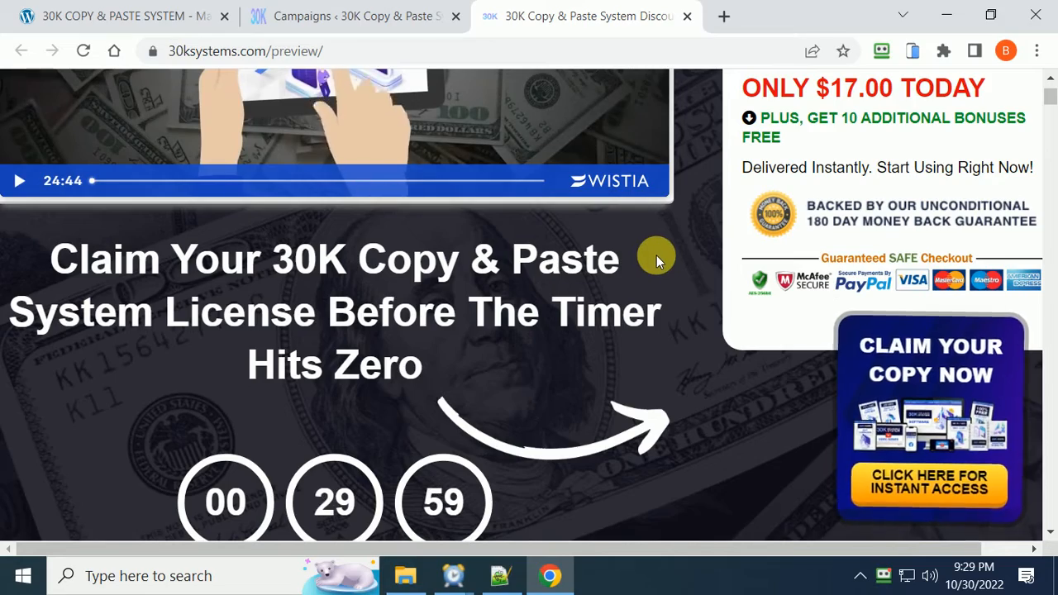
scroll(up, 3)
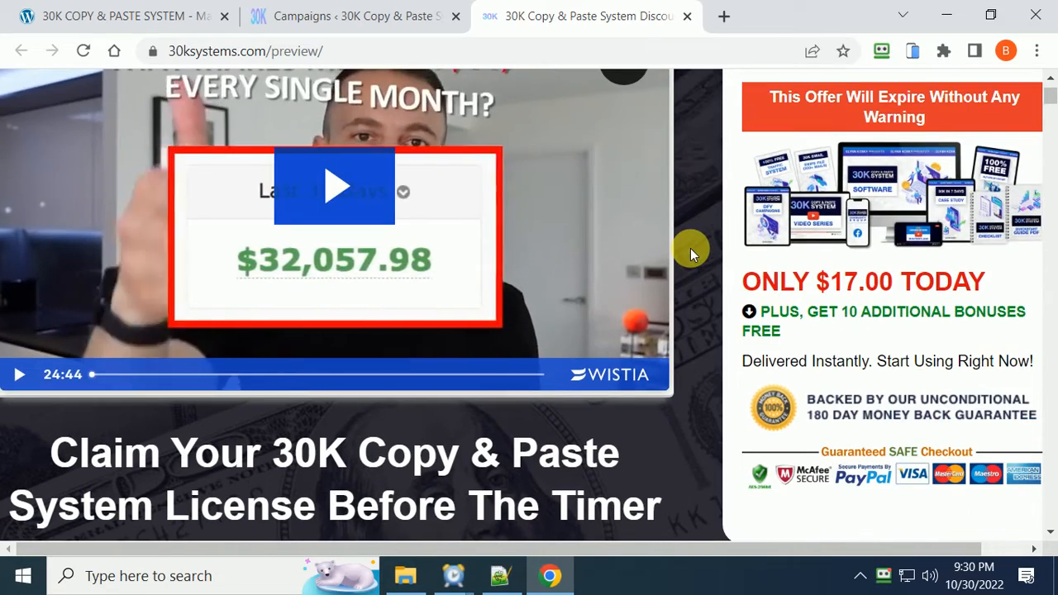
scroll(up, 3)
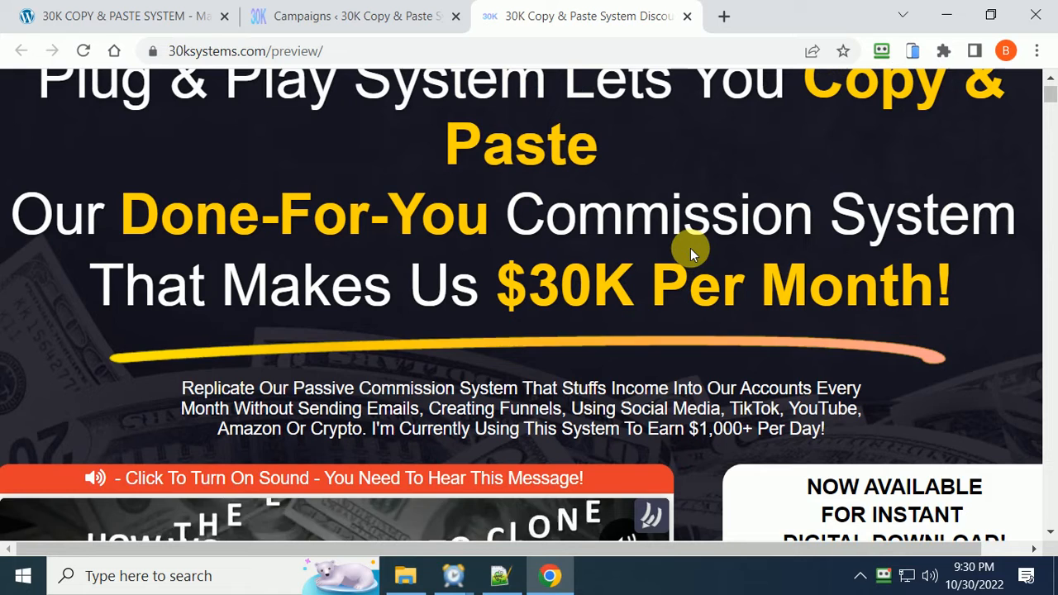
scroll(up, 3)
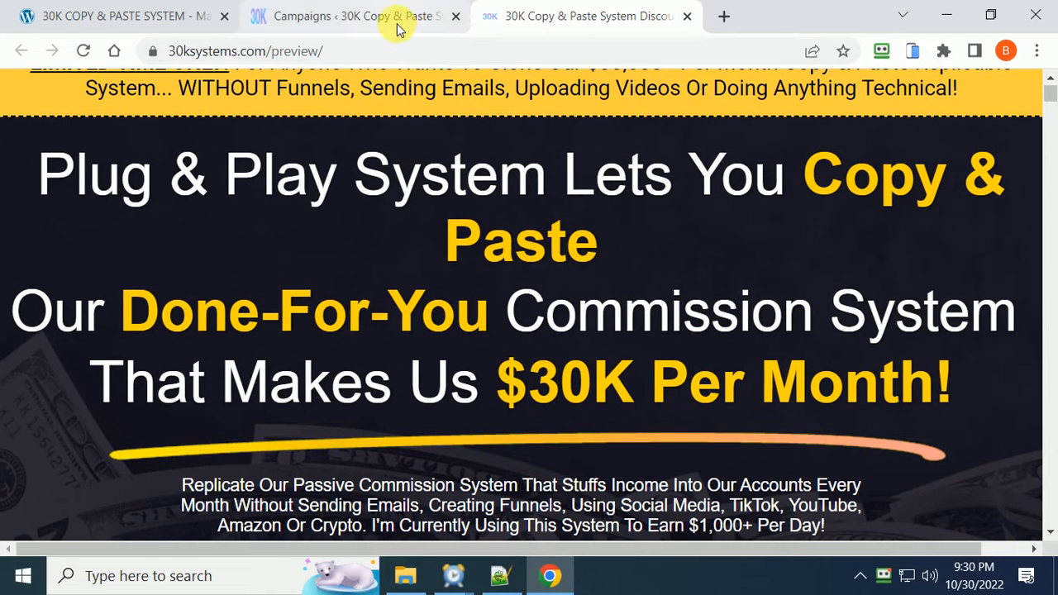
Switch to the member area's Campaigns tab and scroll down the saved campaign titles.
click(356, 17)
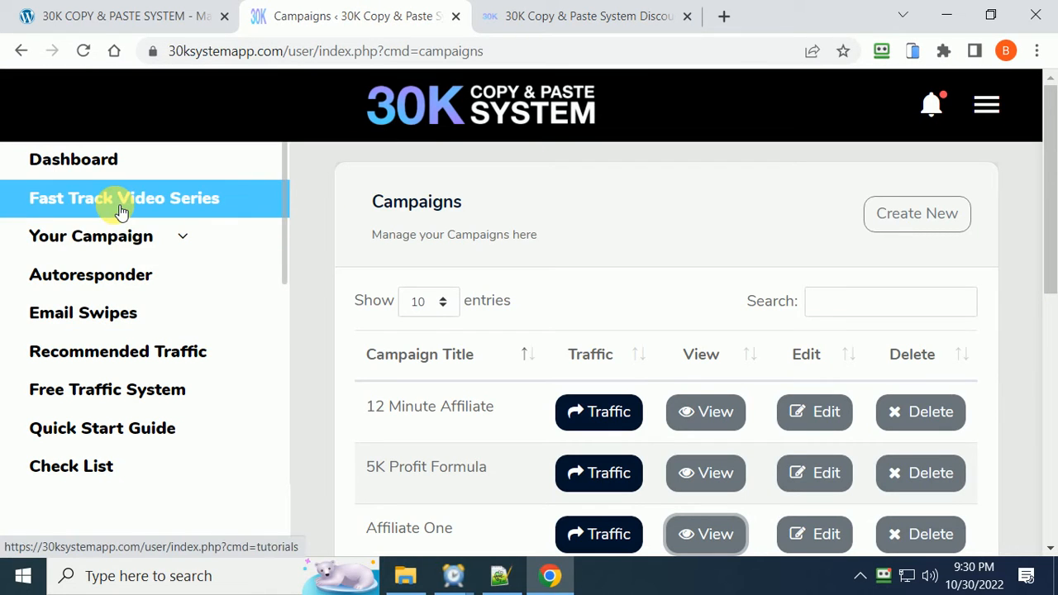
mouse_move(191, 206)
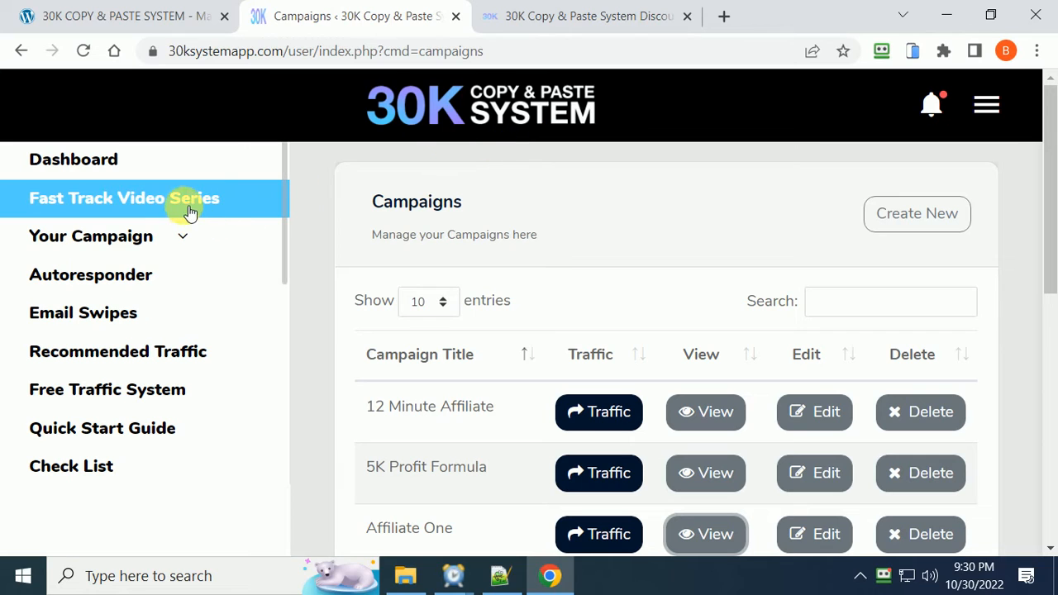
mouse_move(188, 202)
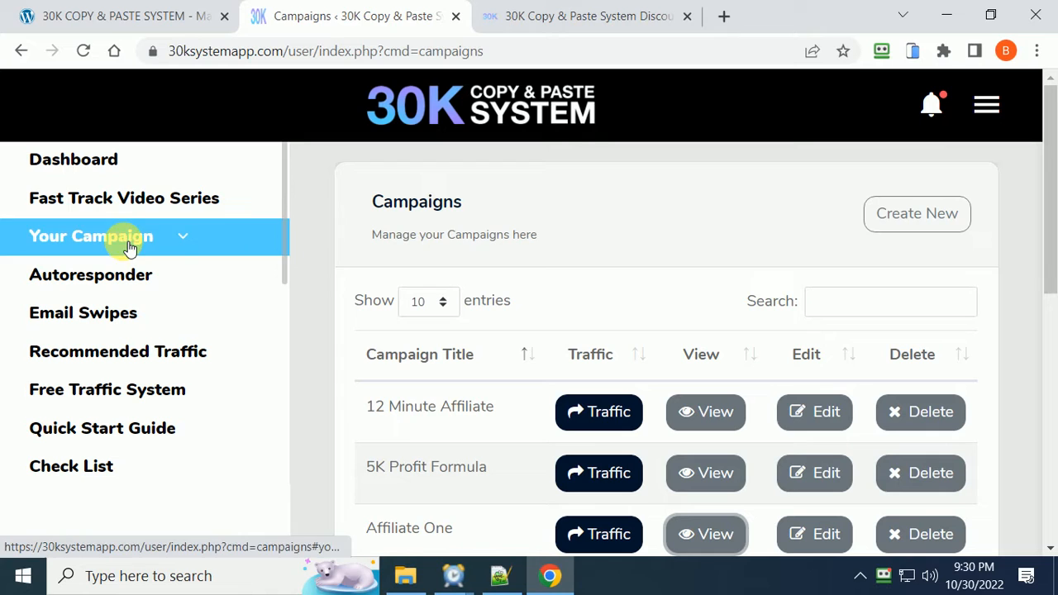
mouse_move(685, 239)
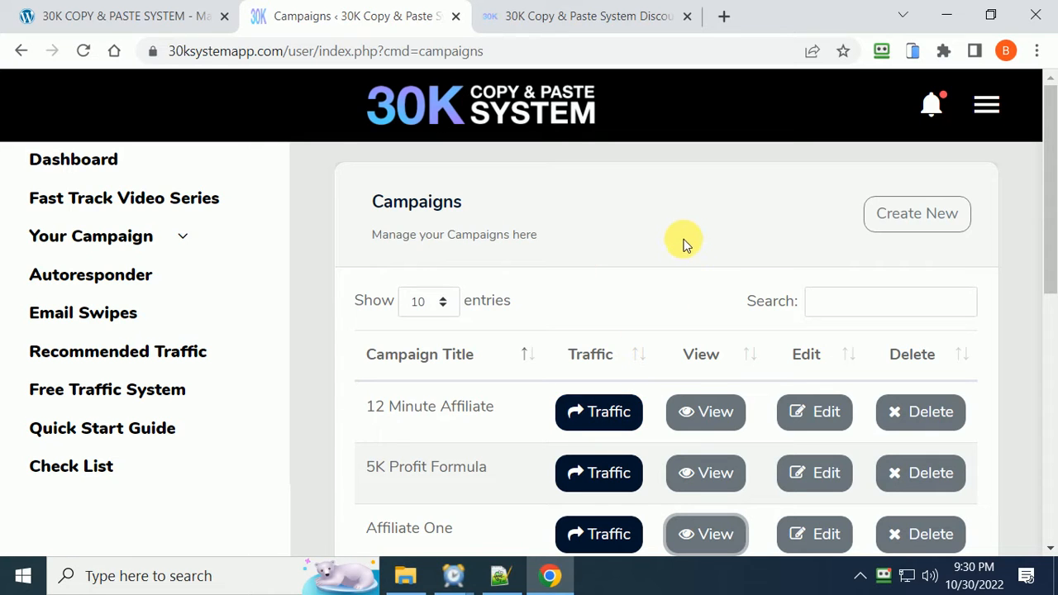
mouse_move(685, 225)
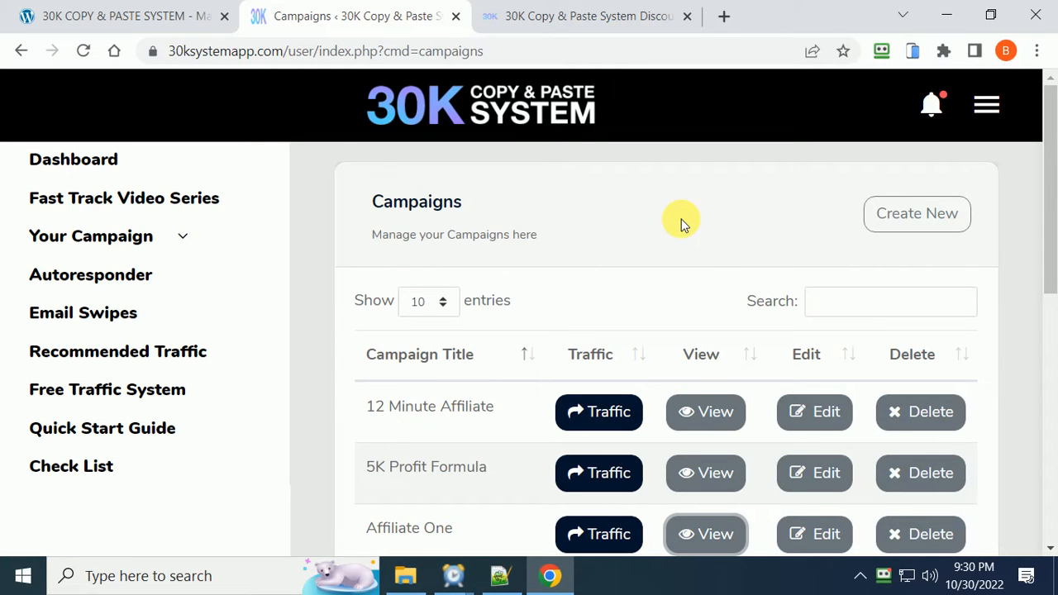
scroll(down, 3)
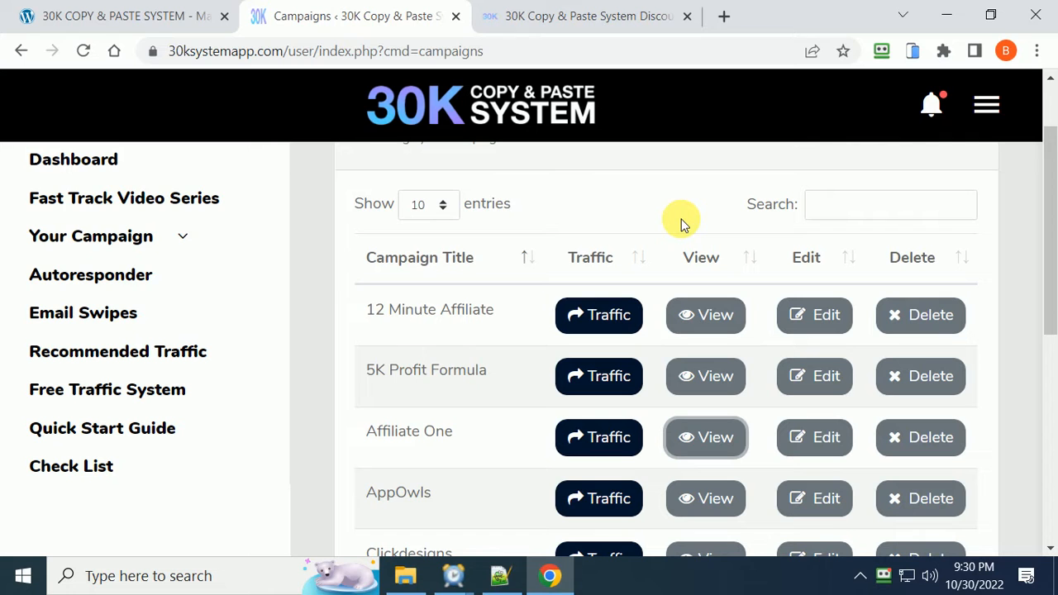
mouse_move(704, 375)
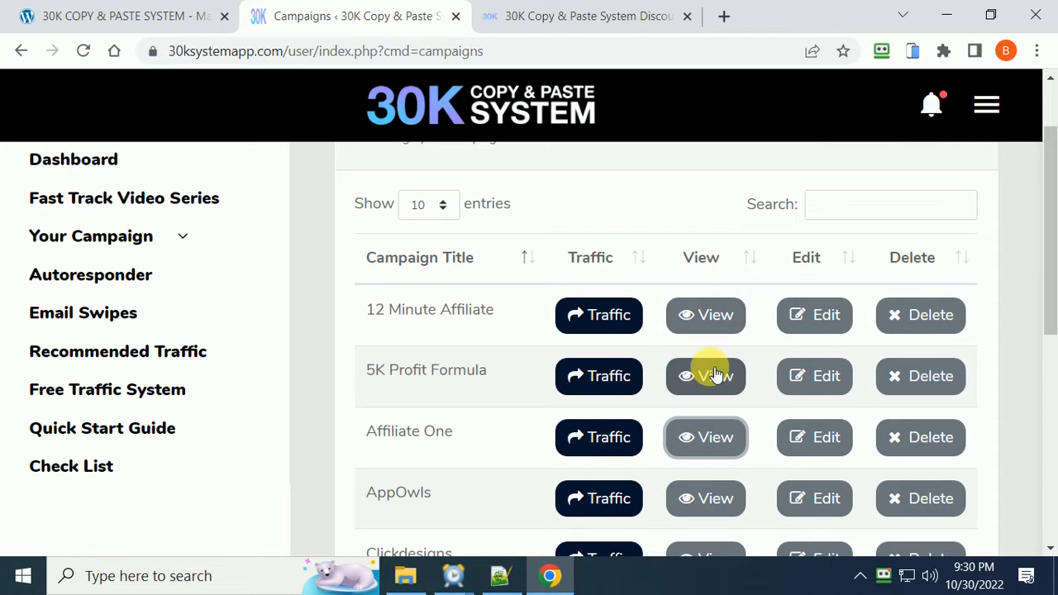
View the 5K Profit Formula campaign's publish URLs and preview its Squeeze Page URL.
click(704, 377)
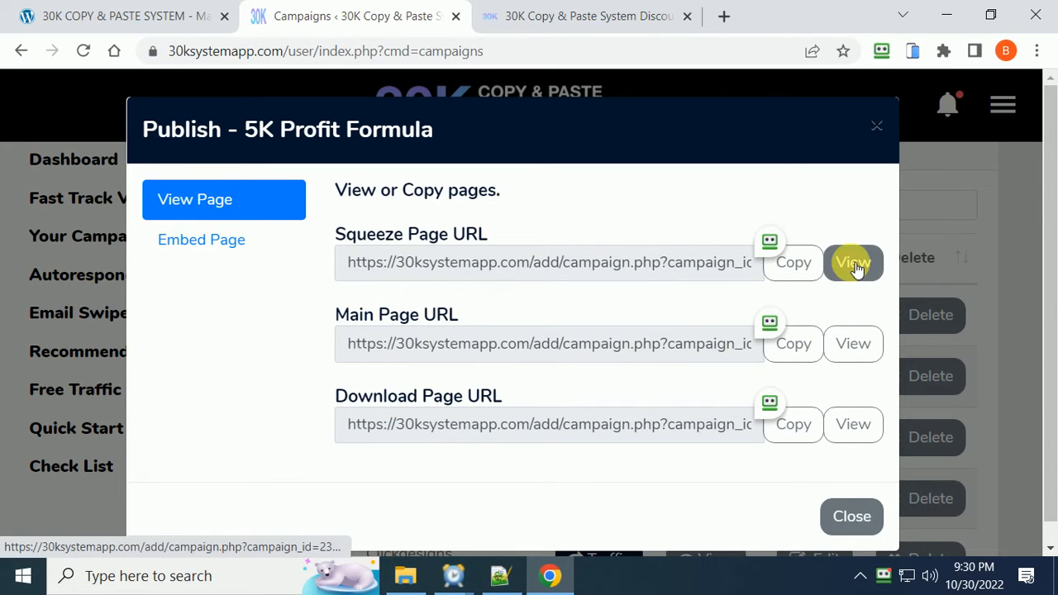
click(853, 261)
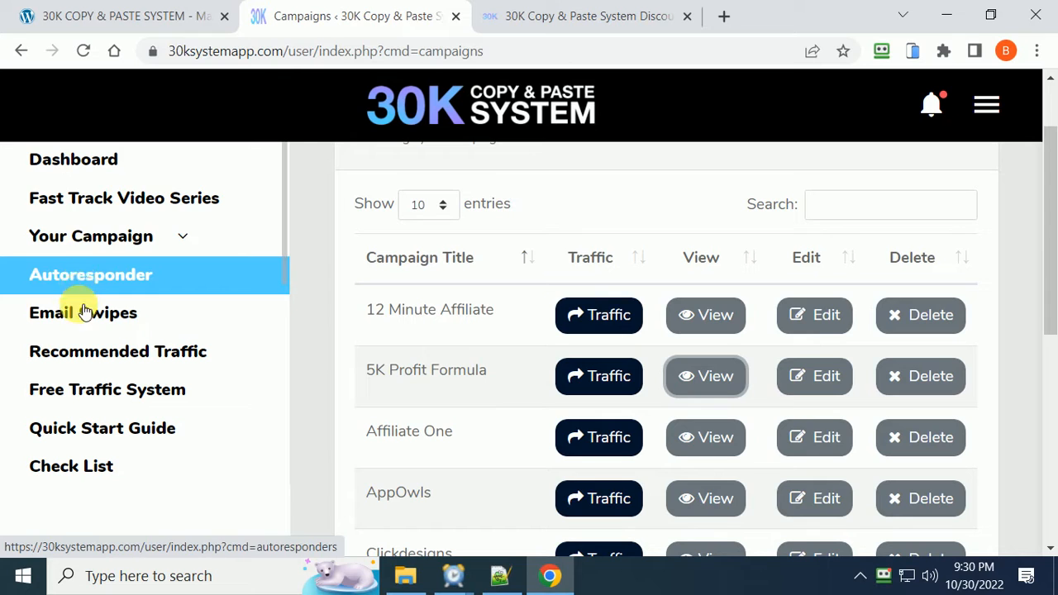
mouse_move(83, 390)
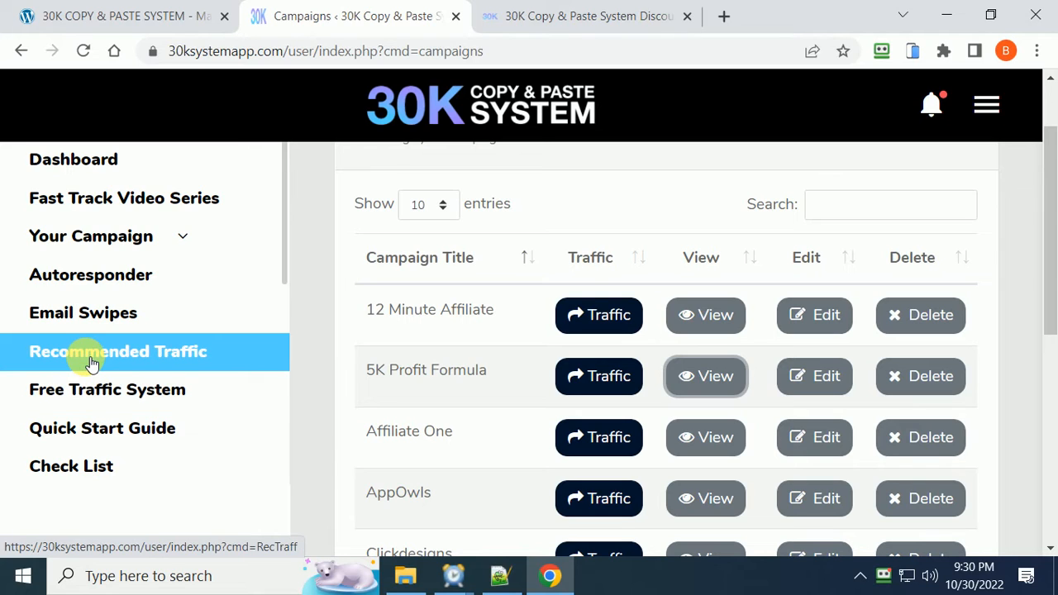
mouse_move(553, 156)
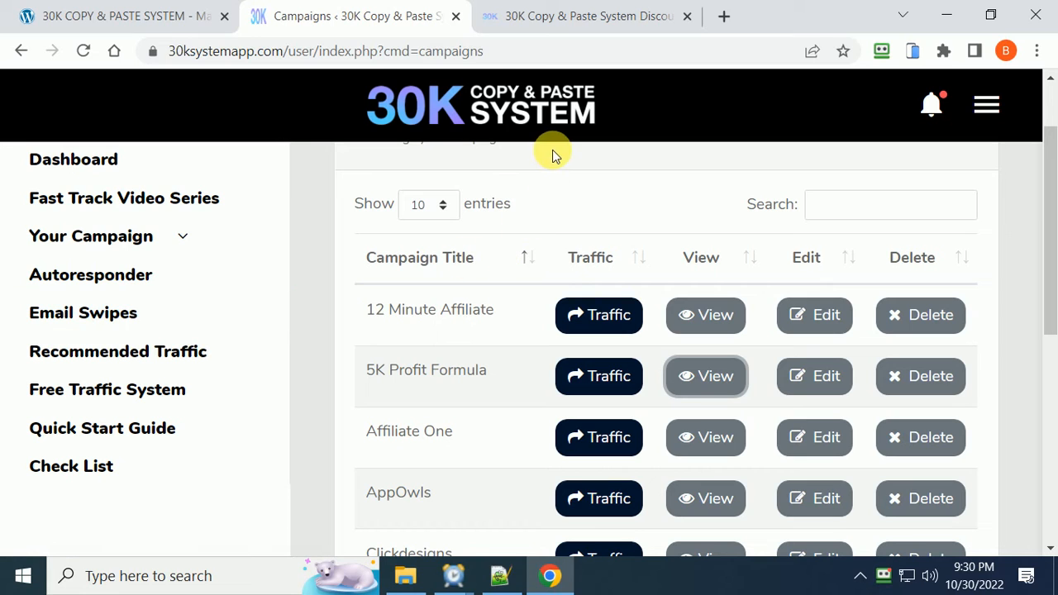
Scroll up and down through the Campaigns table entries in the member area.
scroll(up, 3)
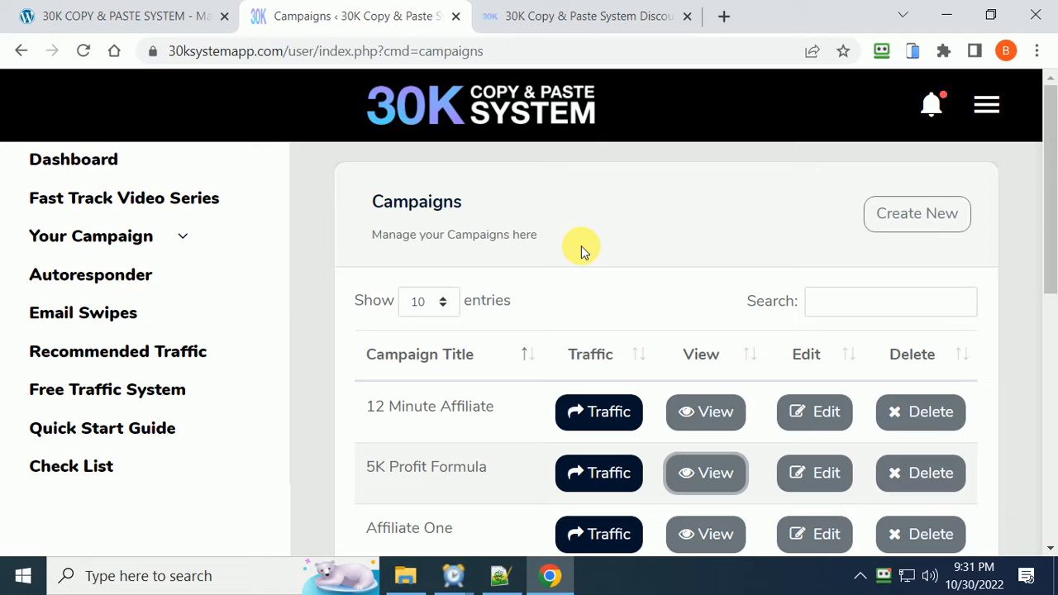
mouse_move(571, 229)
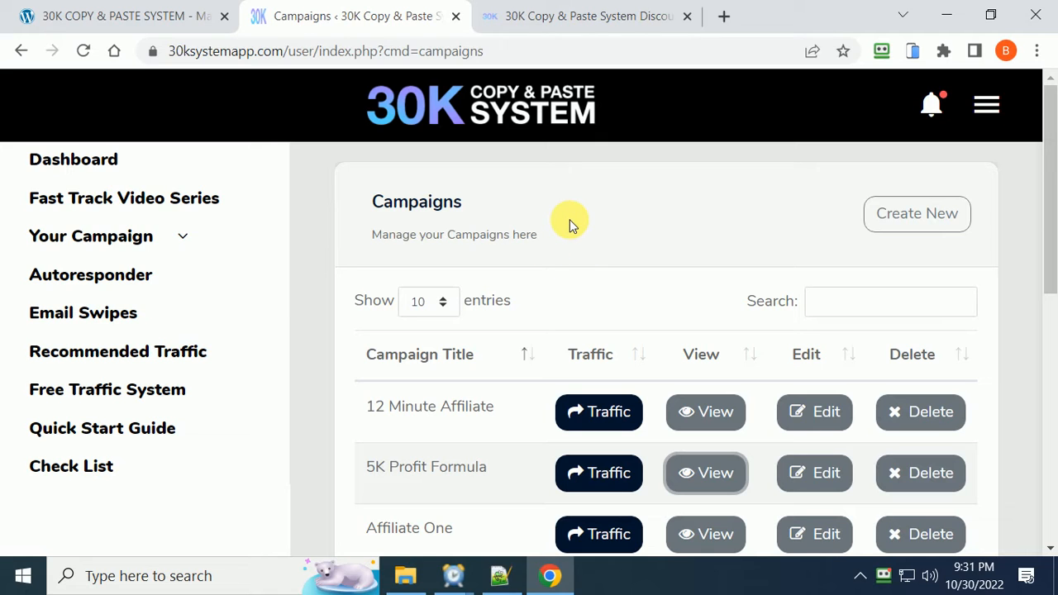
mouse_move(813, 372)
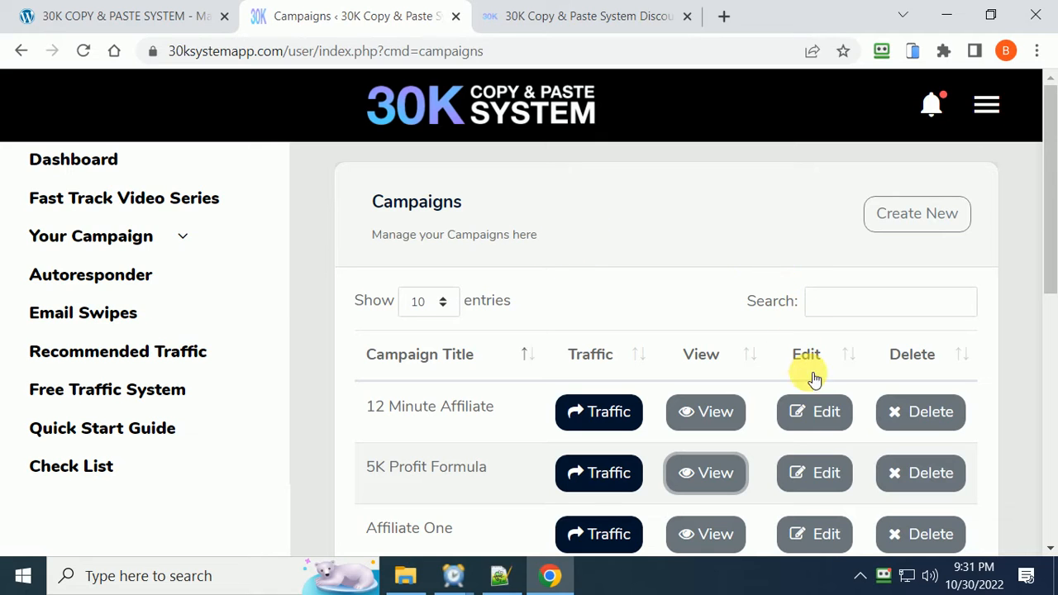
scroll(down, 3)
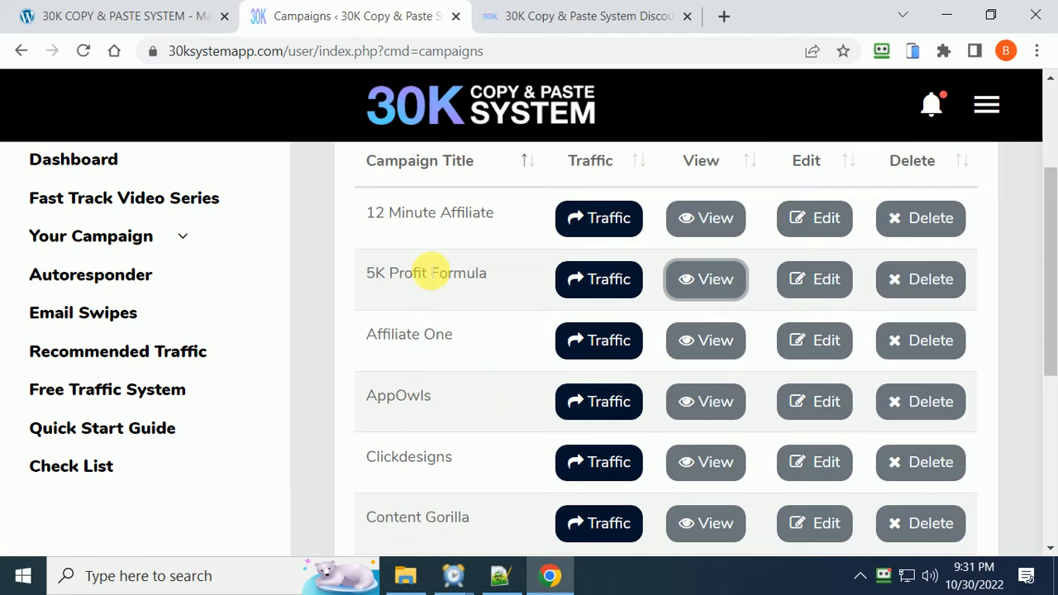
scroll(down, 3)
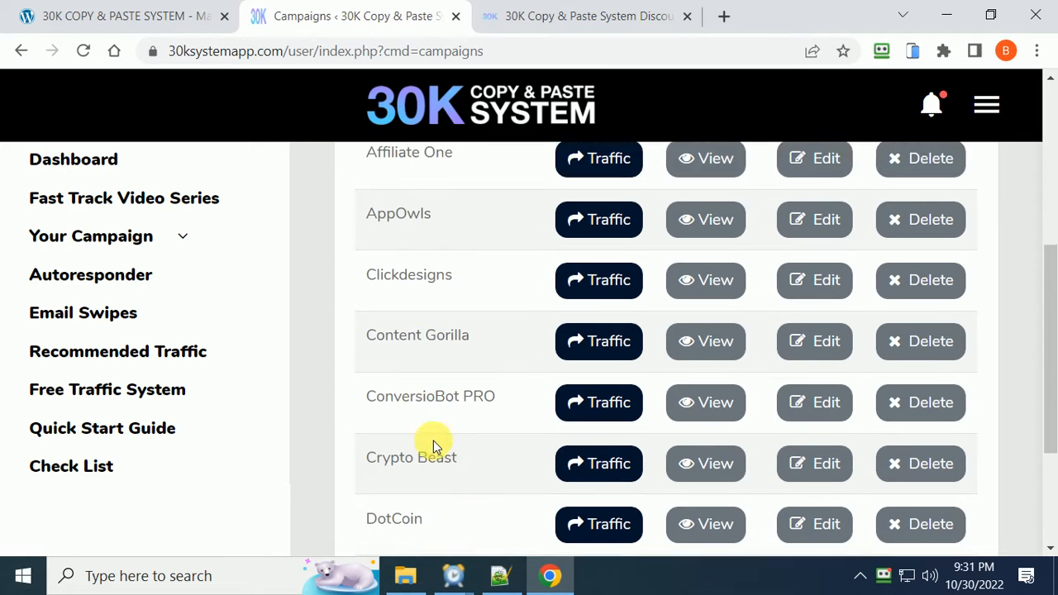
scroll(down, 3)
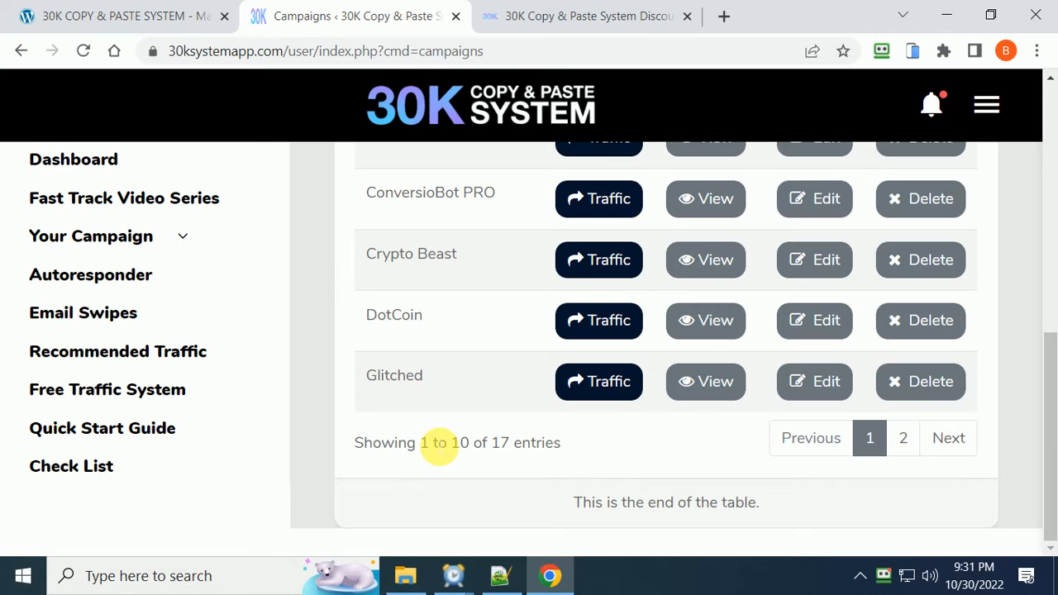
mouse_move(430, 399)
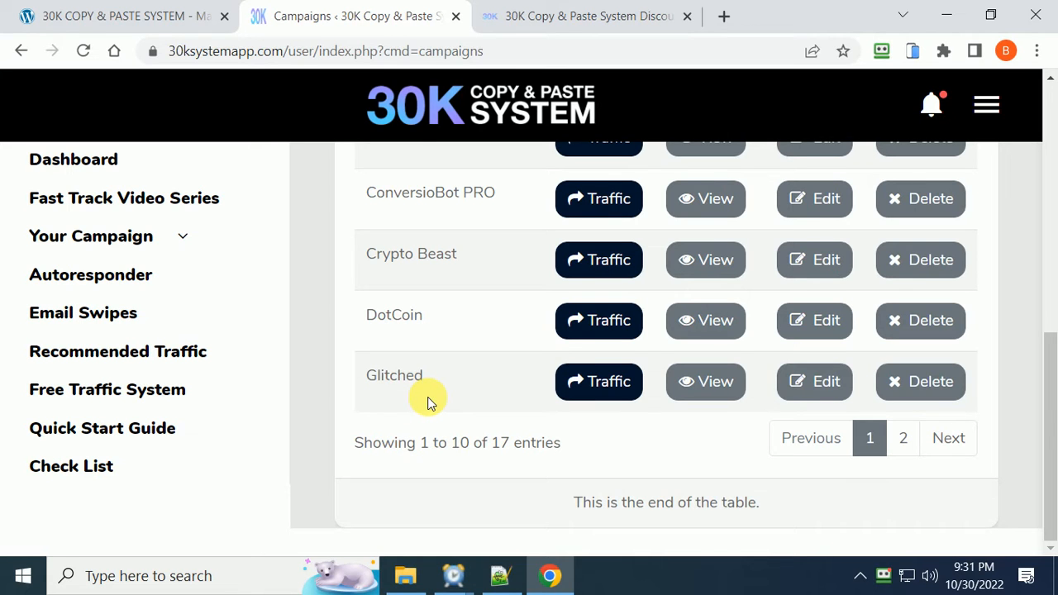
scroll(up, 3)
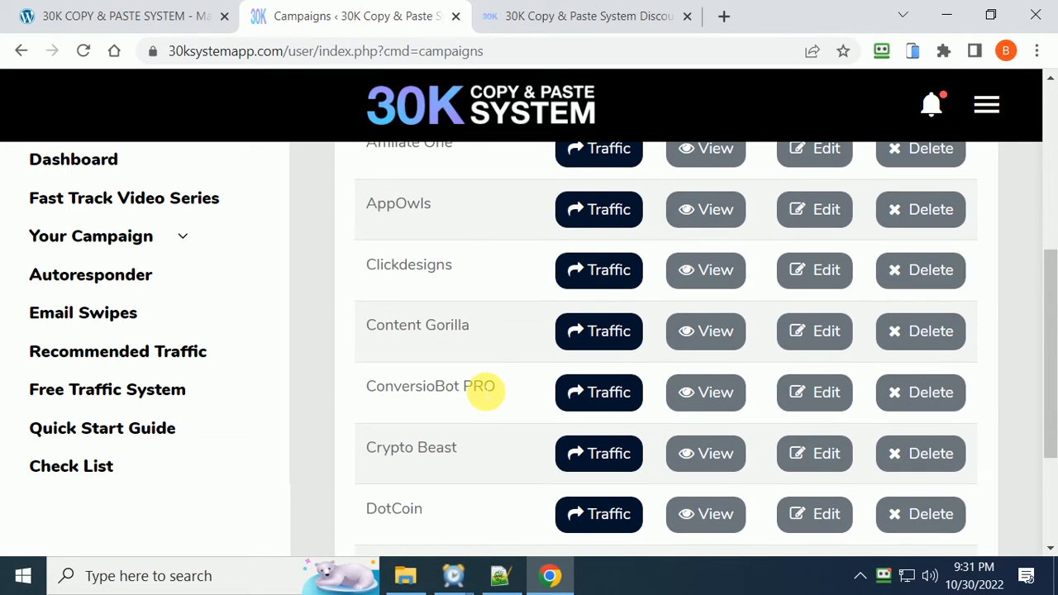
scroll(up, 3)
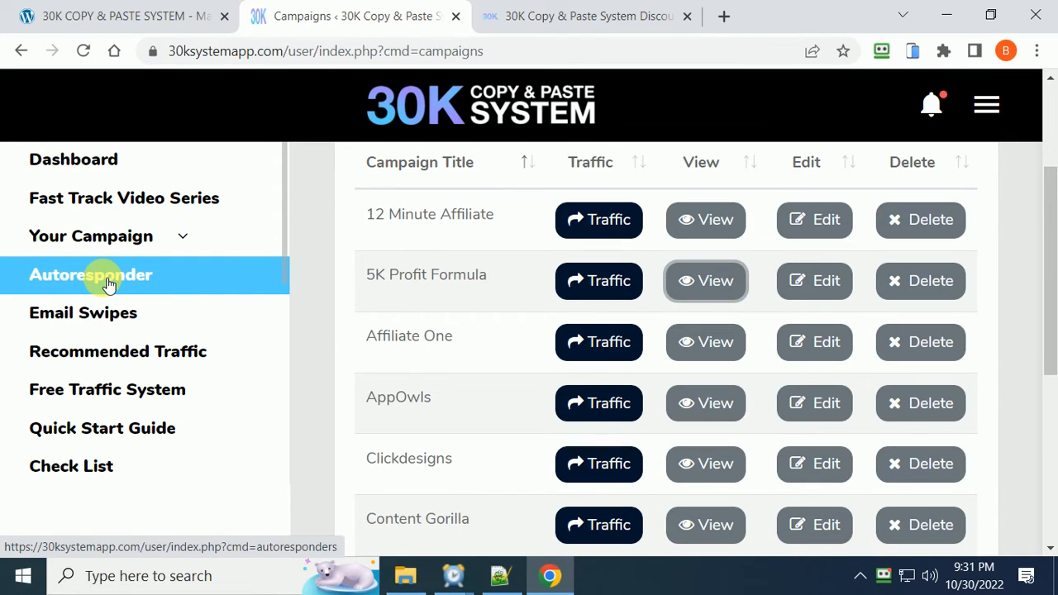
mouse_move(483, 294)
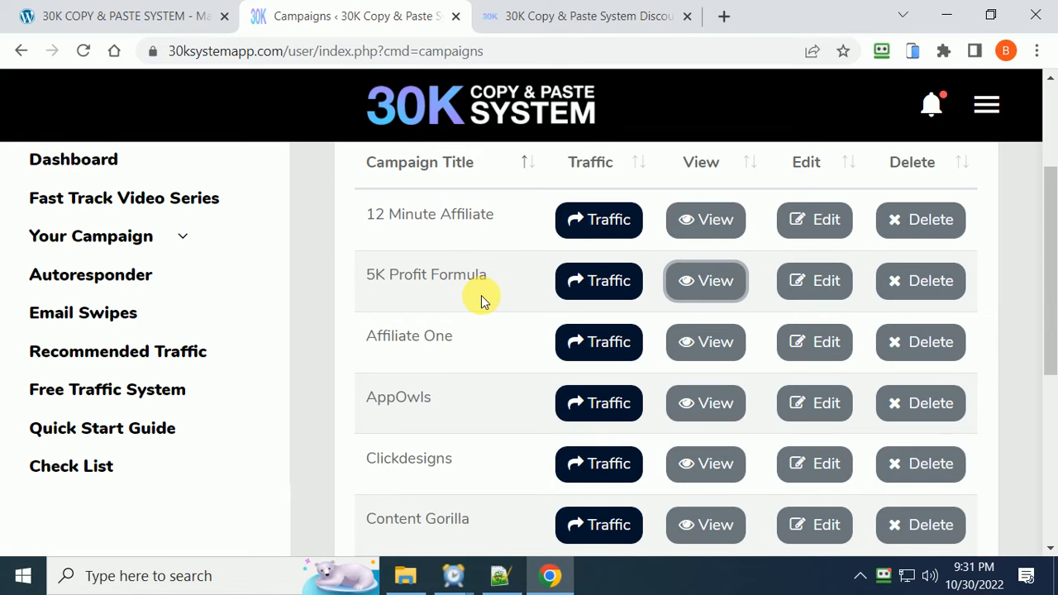
scroll(down, 3)
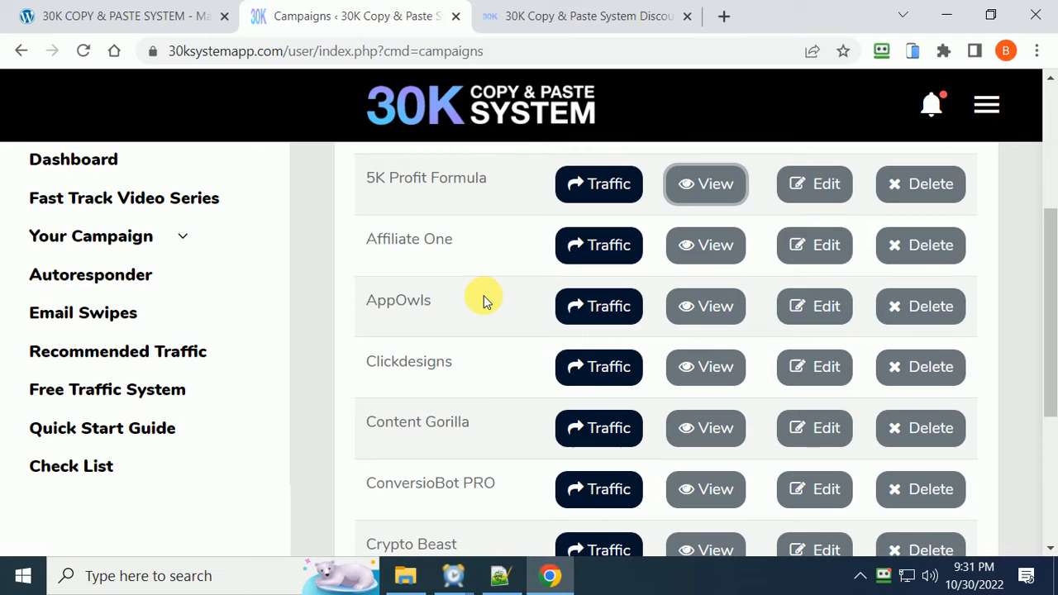
scroll(down, 3)
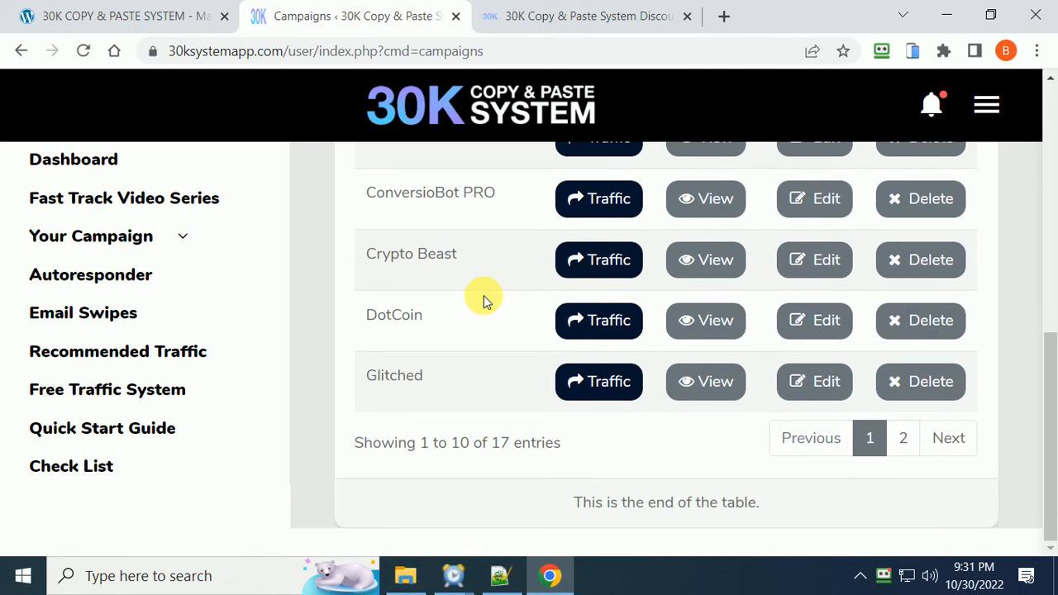
scroll(up, 3)
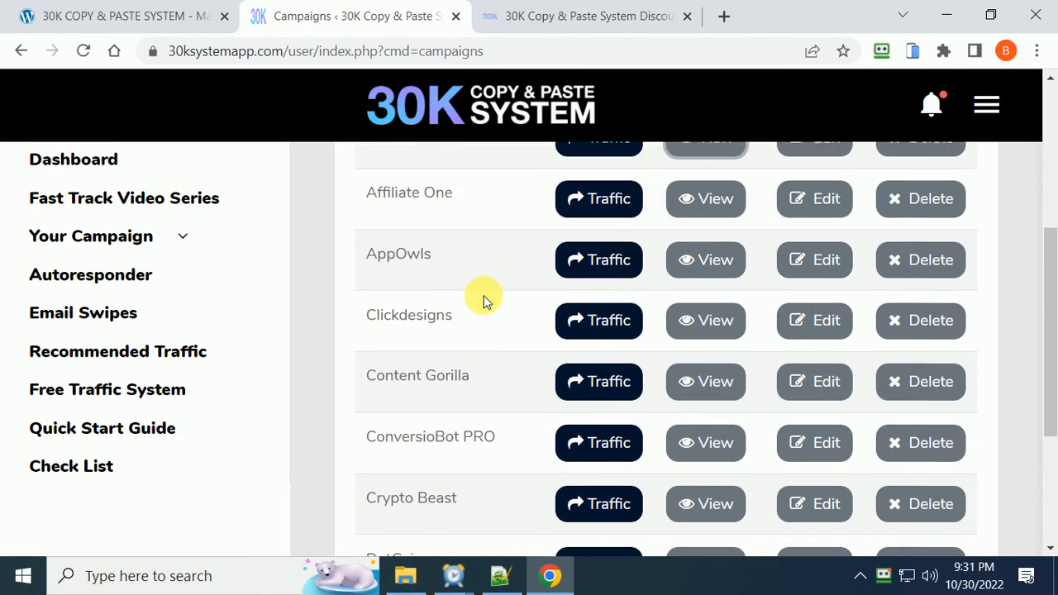
scroll(up, 3)
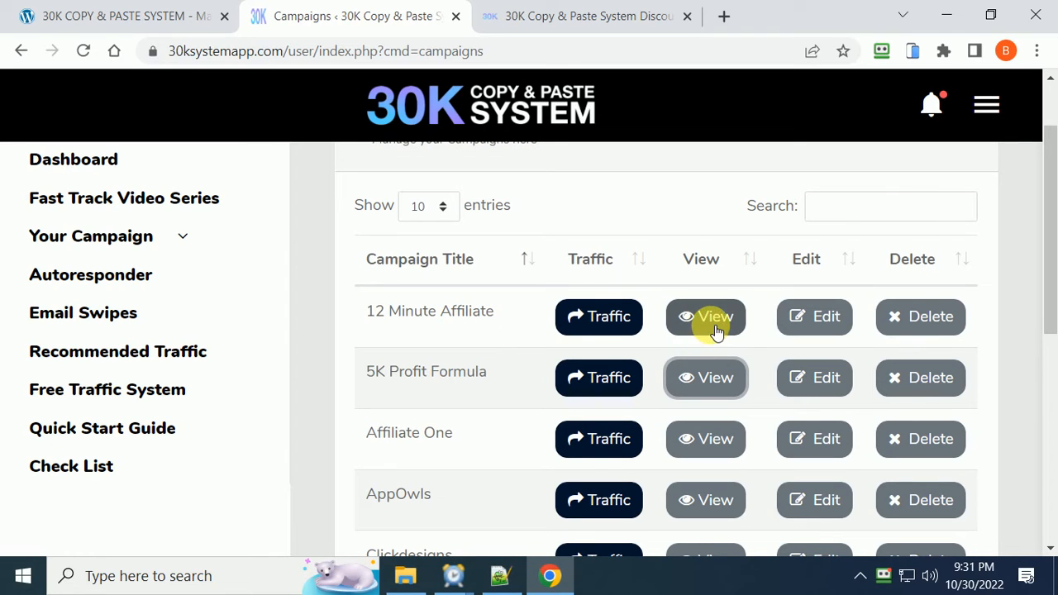
mouse_move(476, 342)
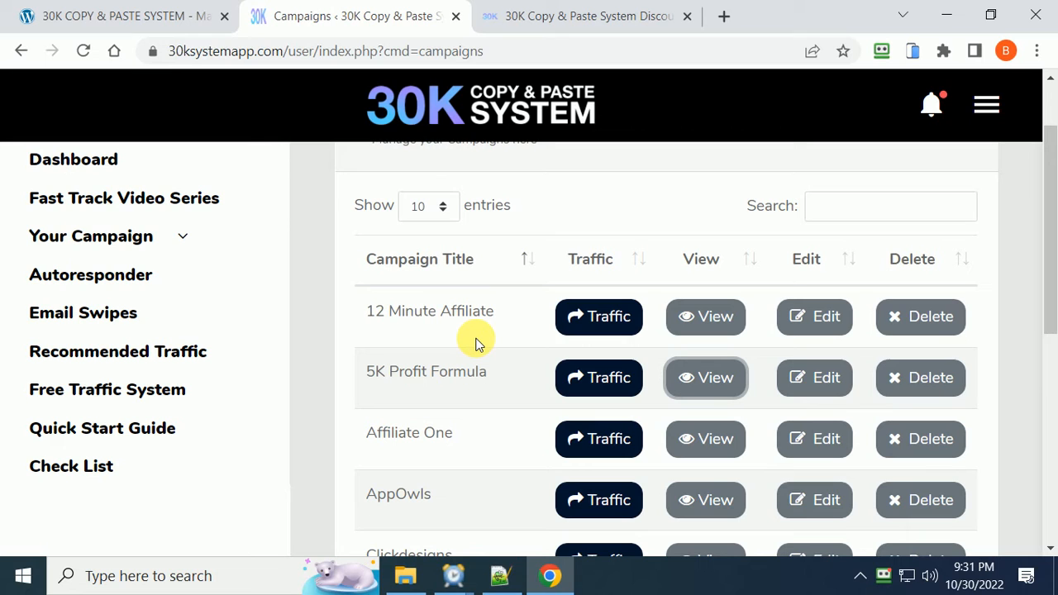
mouse_move(223, 390)
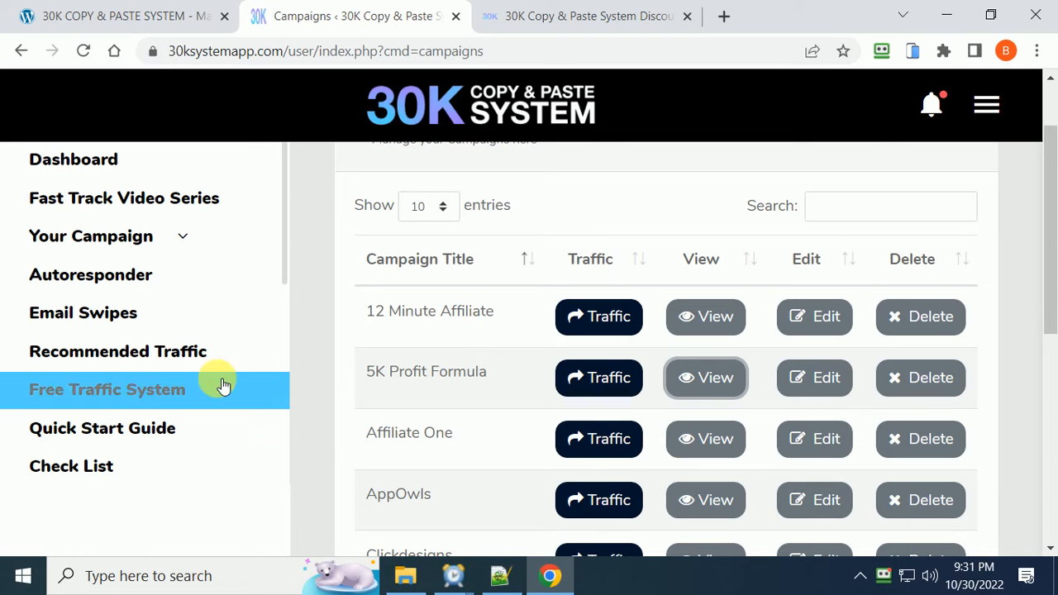
scroll(up, 3)
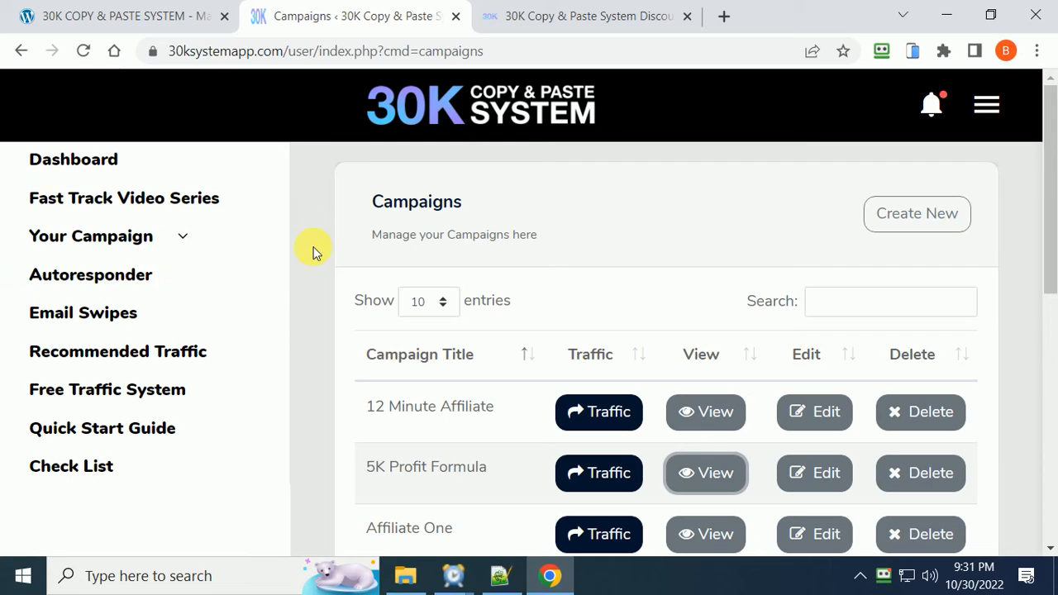
mouse_move(546, 152)
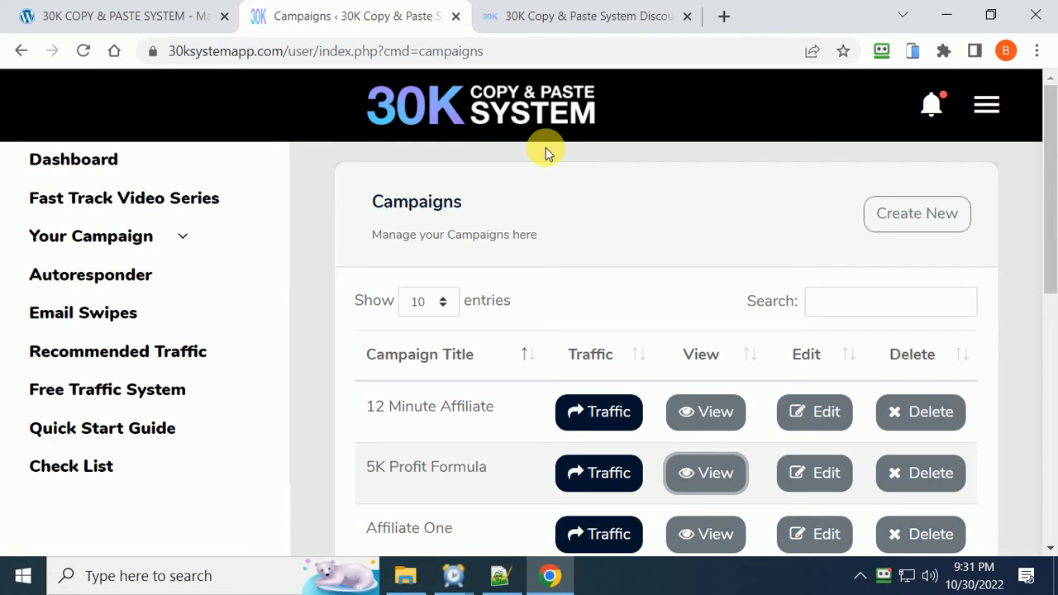
mouse_move(592, 13)
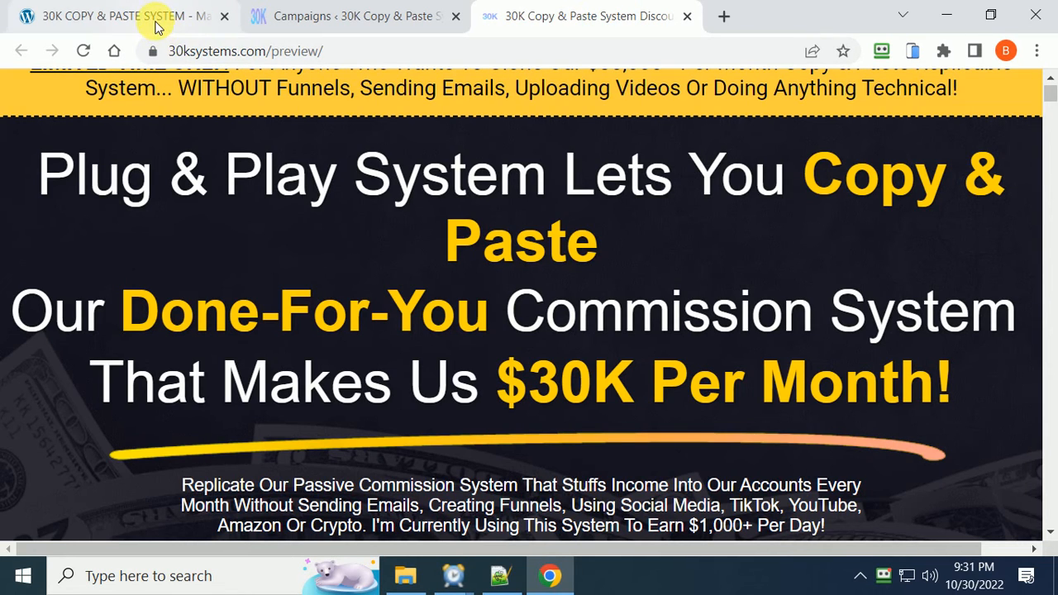
Switch to the reviewer's bonus page tab and scroll down its listings.
click(116, 17)
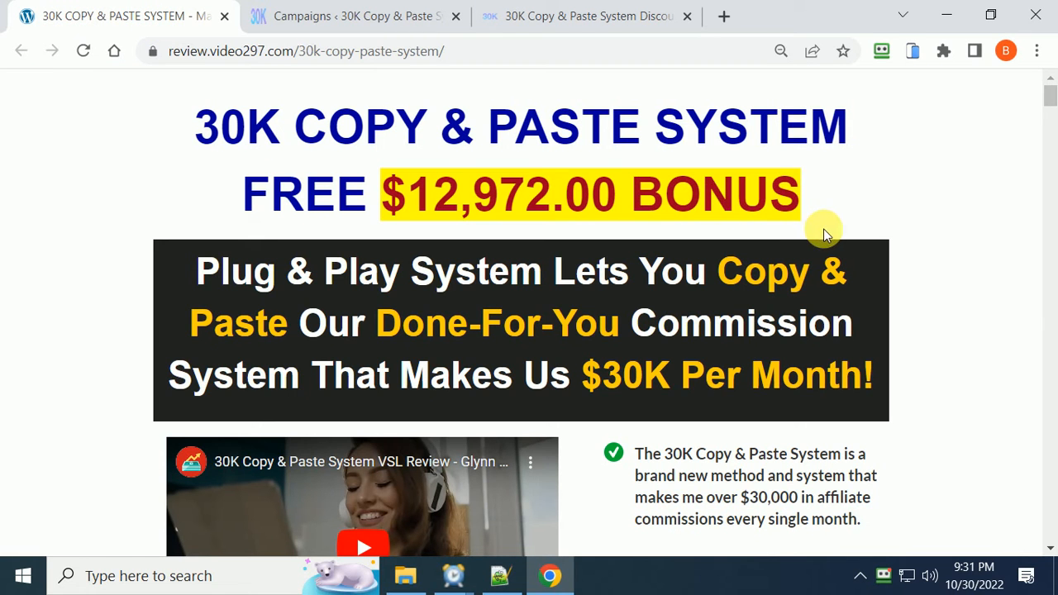
mouse_move(875, 233)
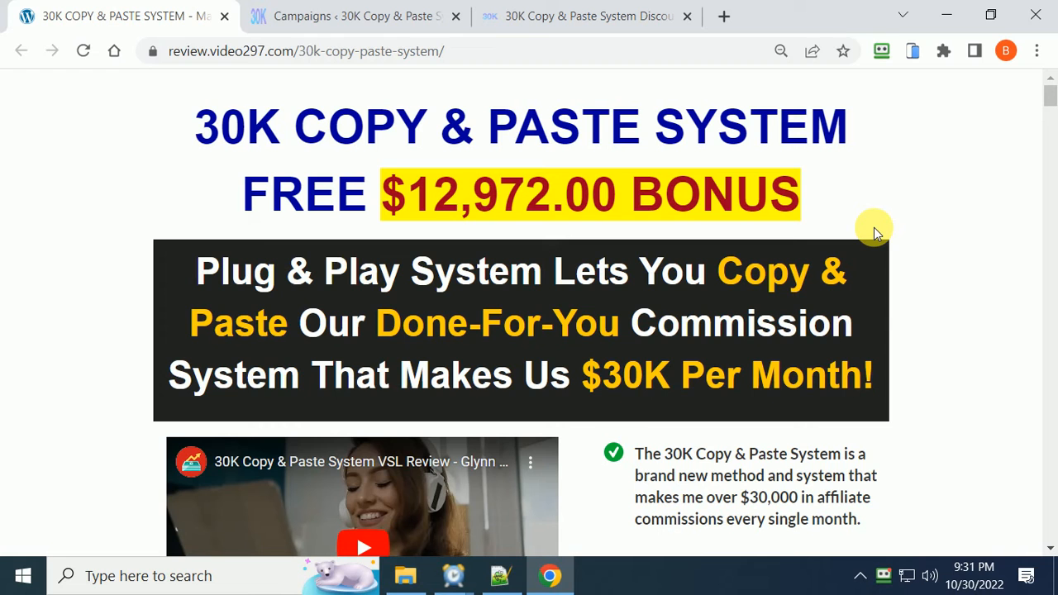
scroll(down, 3)
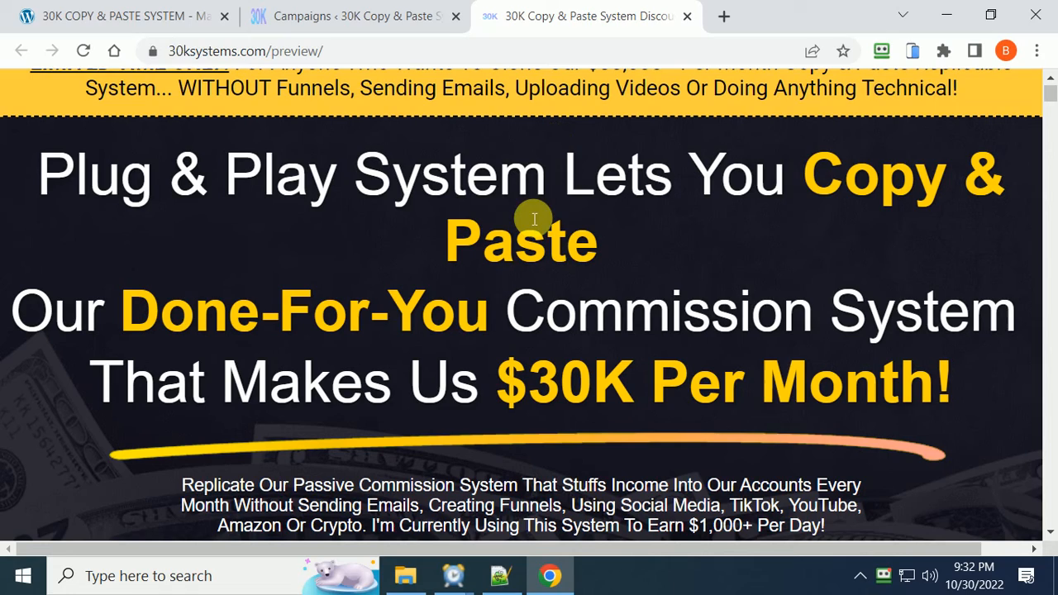
scroll(down, 3)
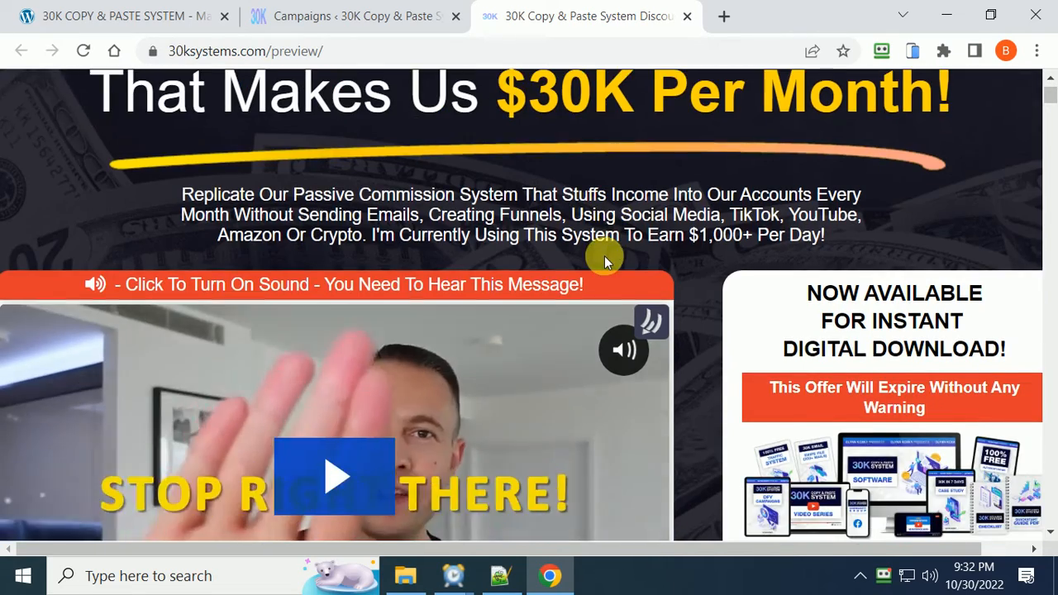
scroll(down, 3)
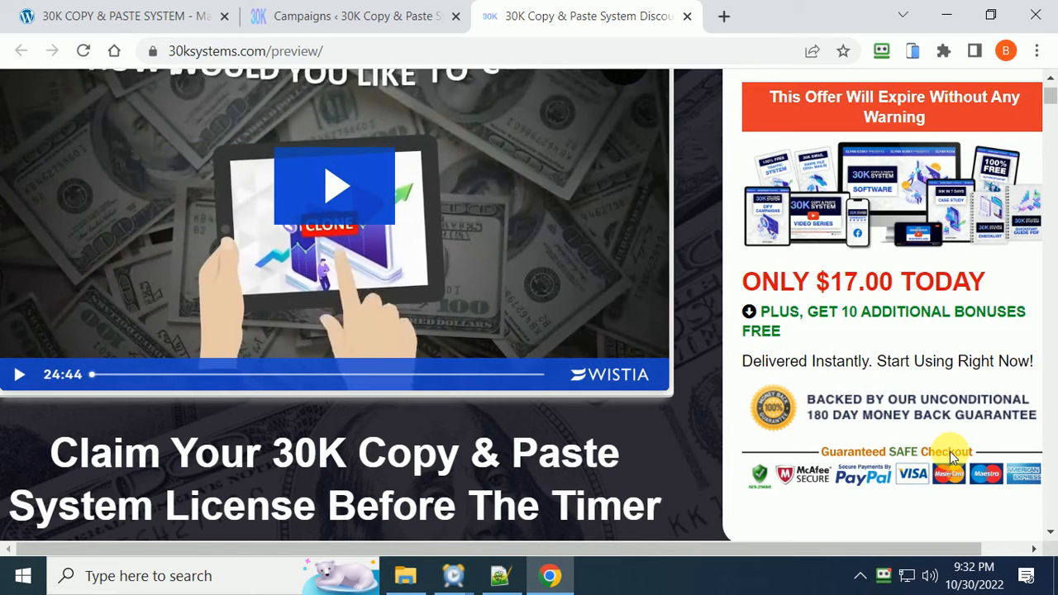
scroll(up, 3)
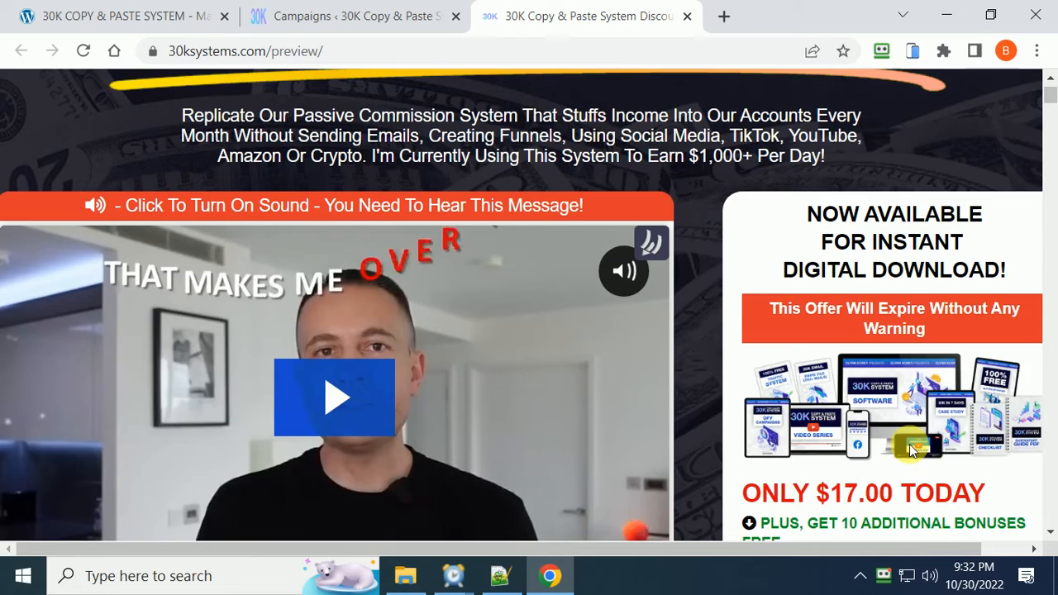
scroll(up, 3)
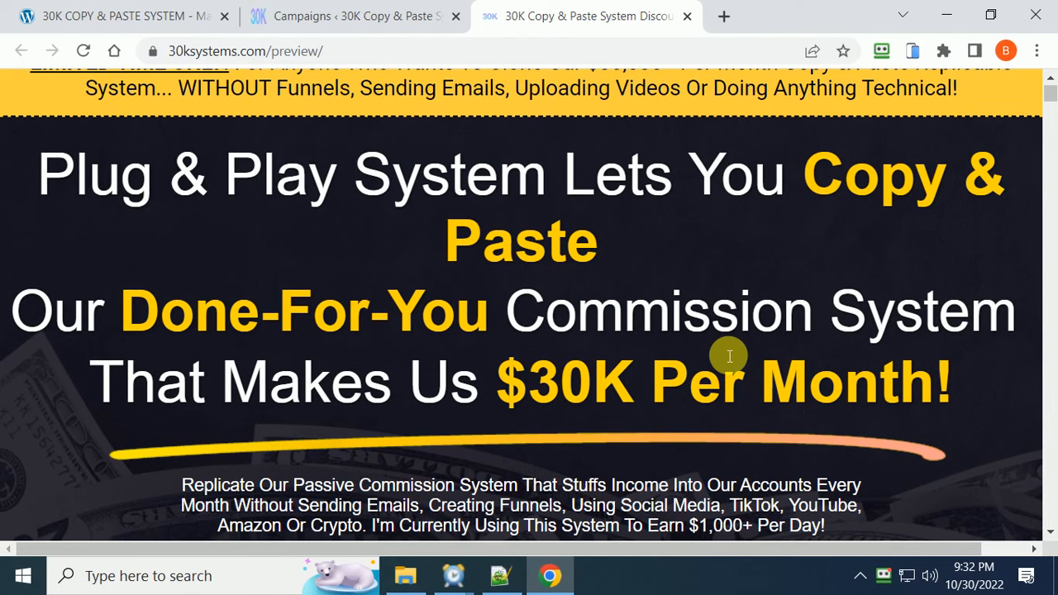
scroll(up, 3)
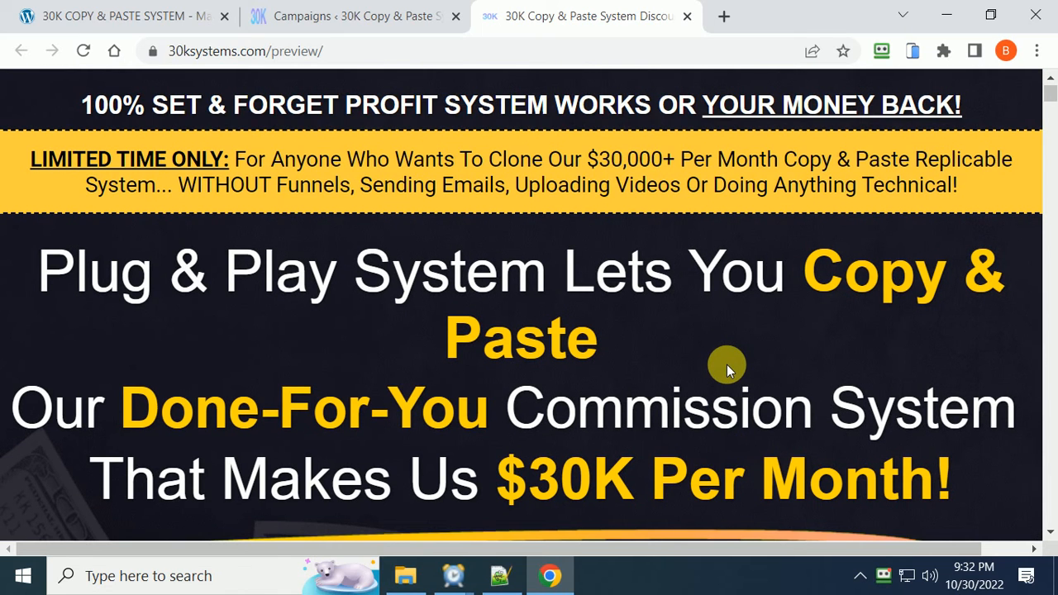
scroll(down, 3)
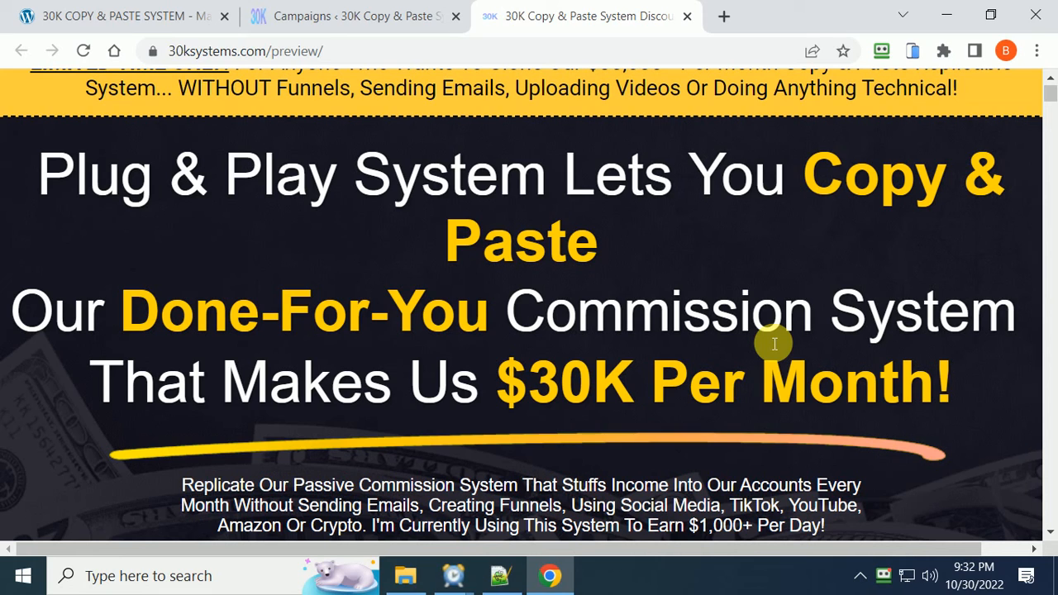
mouse_move(670, 301)
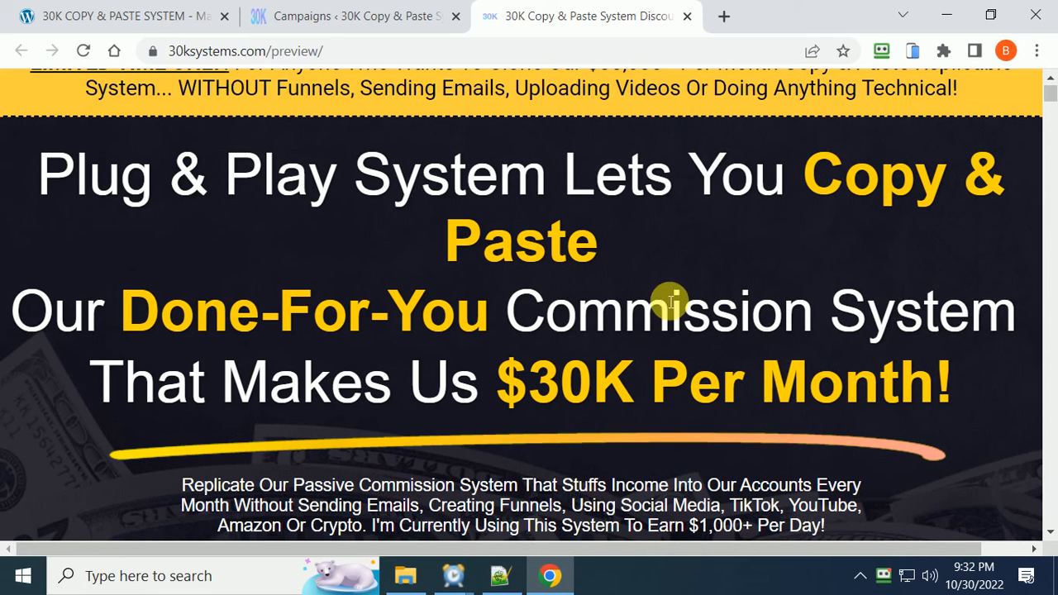
mouse_move(668, 289)
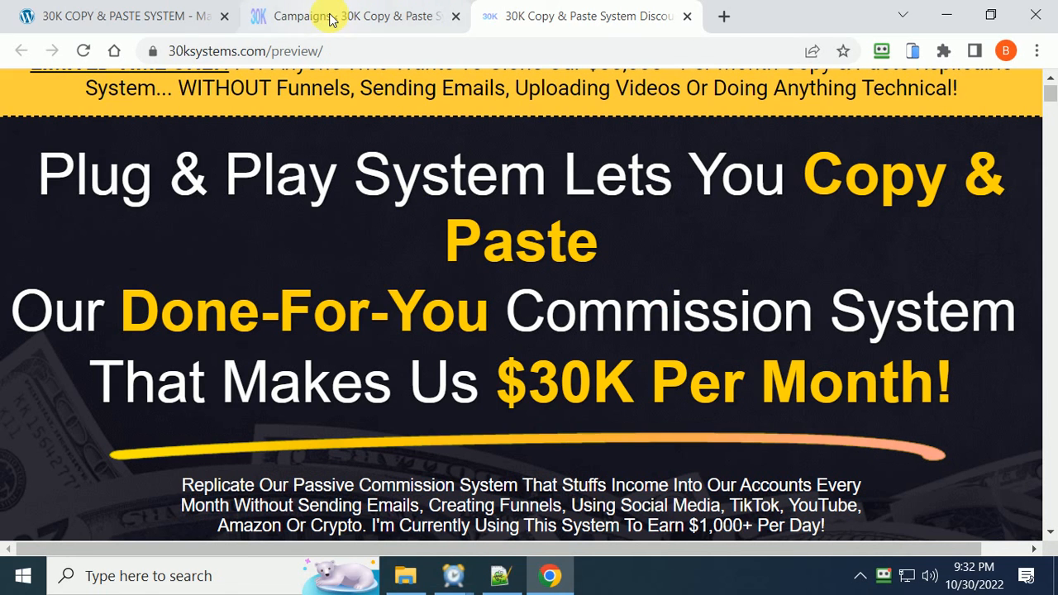
mouse_move(355, 16)
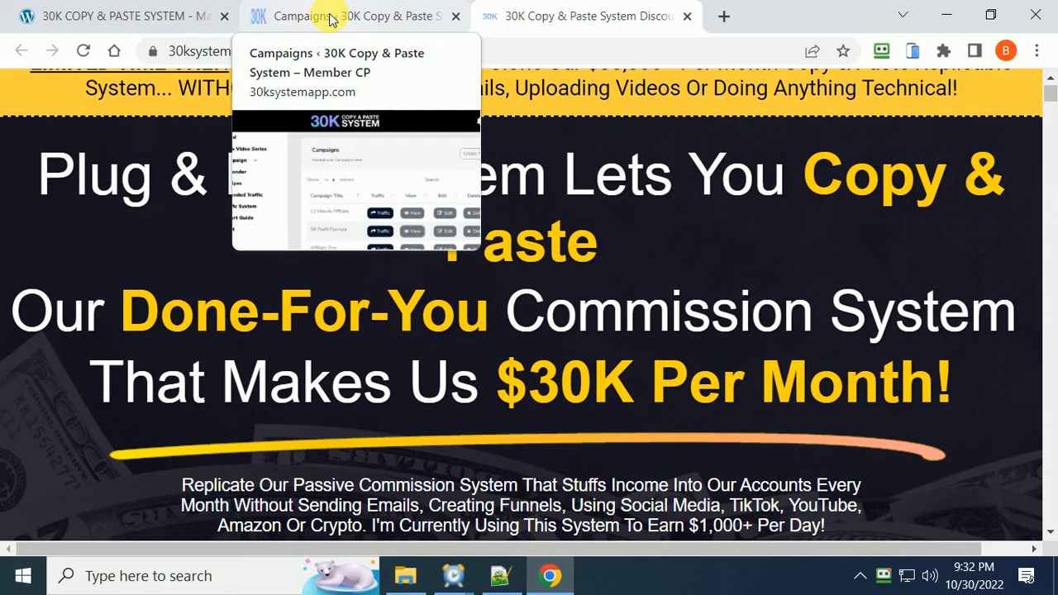